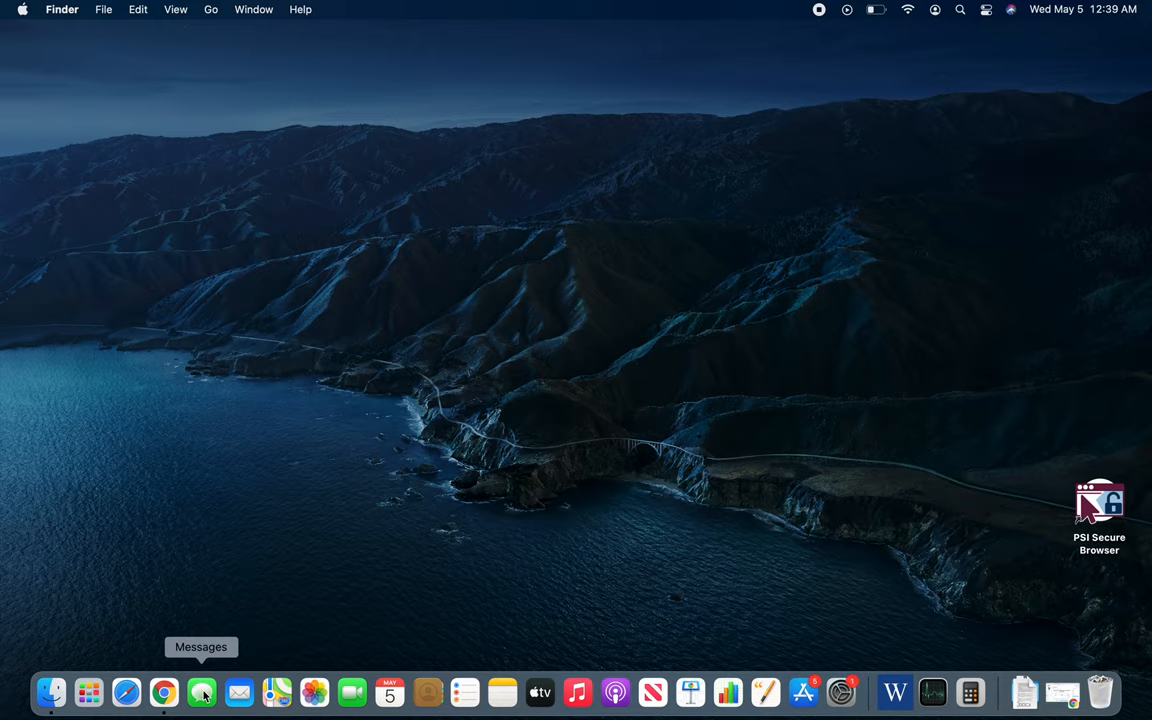
Step: Launch Messages from the Dock and begin searching conversations with the letter 'c'
left_click(200, 692)
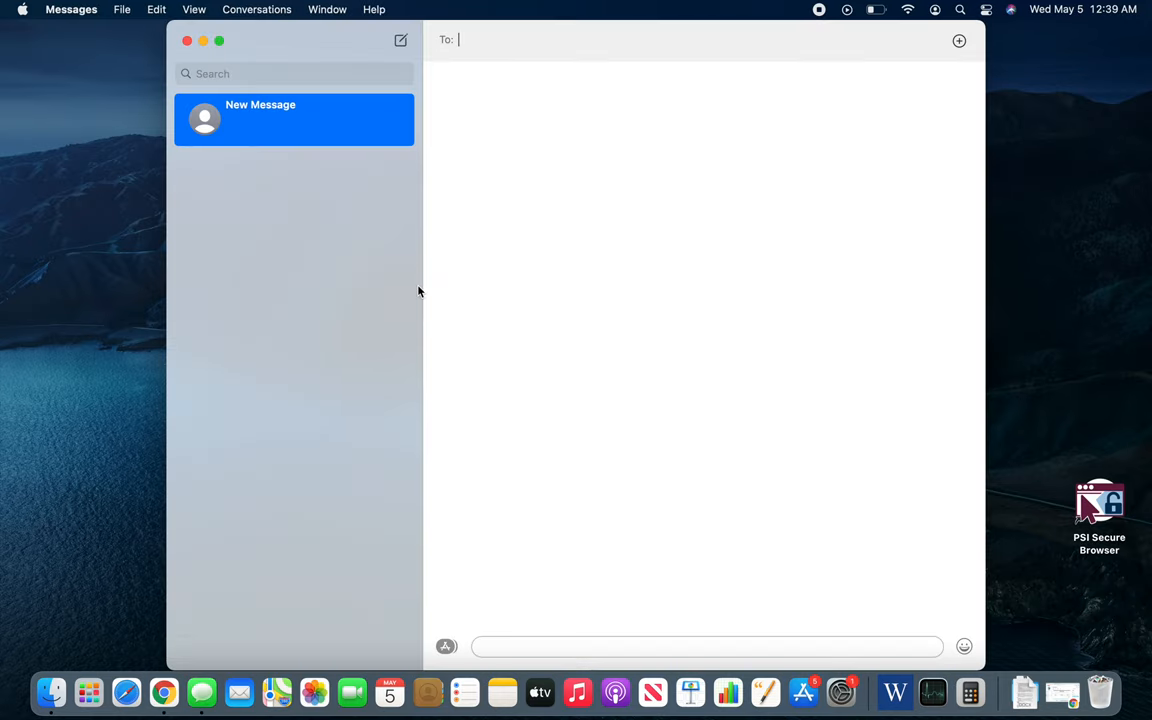
mouse_move(584, 320)
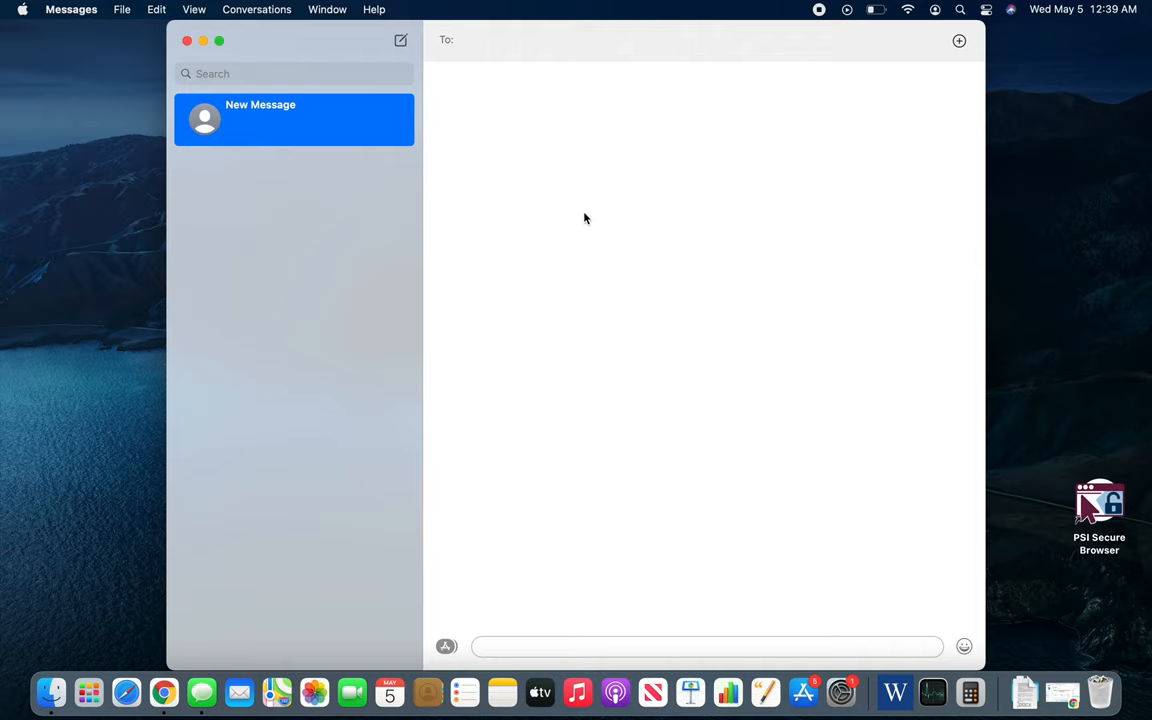
mouse_move(312, 128)
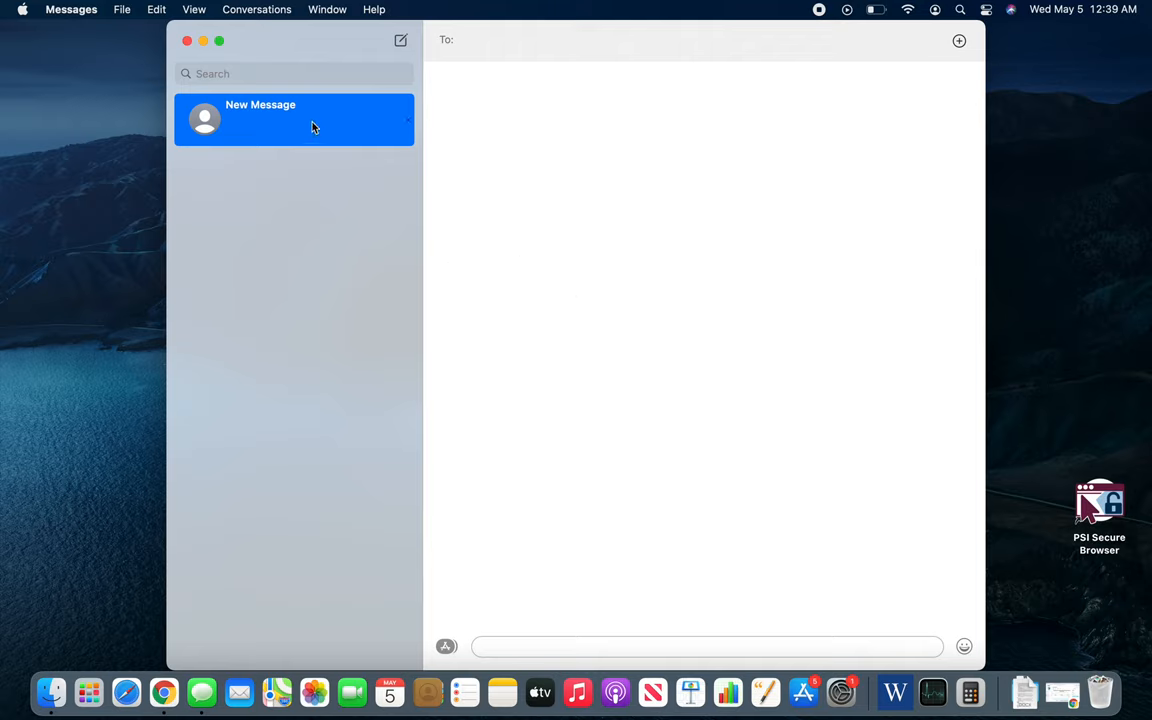
left_click(292, 72)
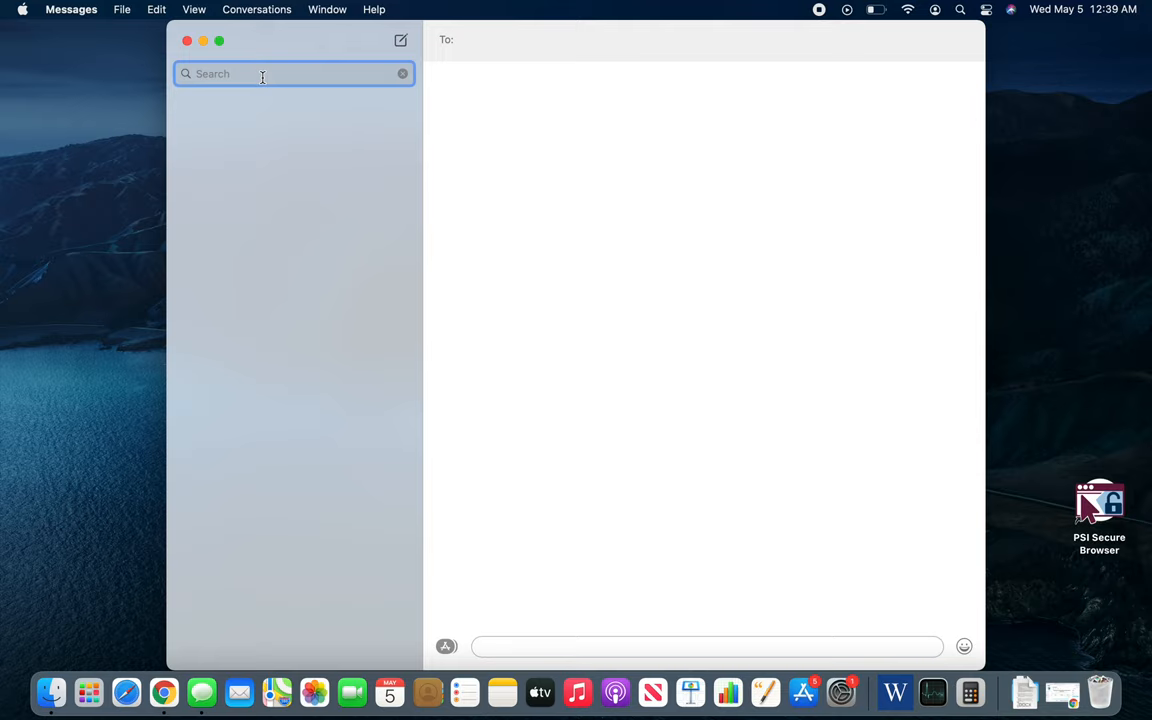
mouse_move(532, 594)
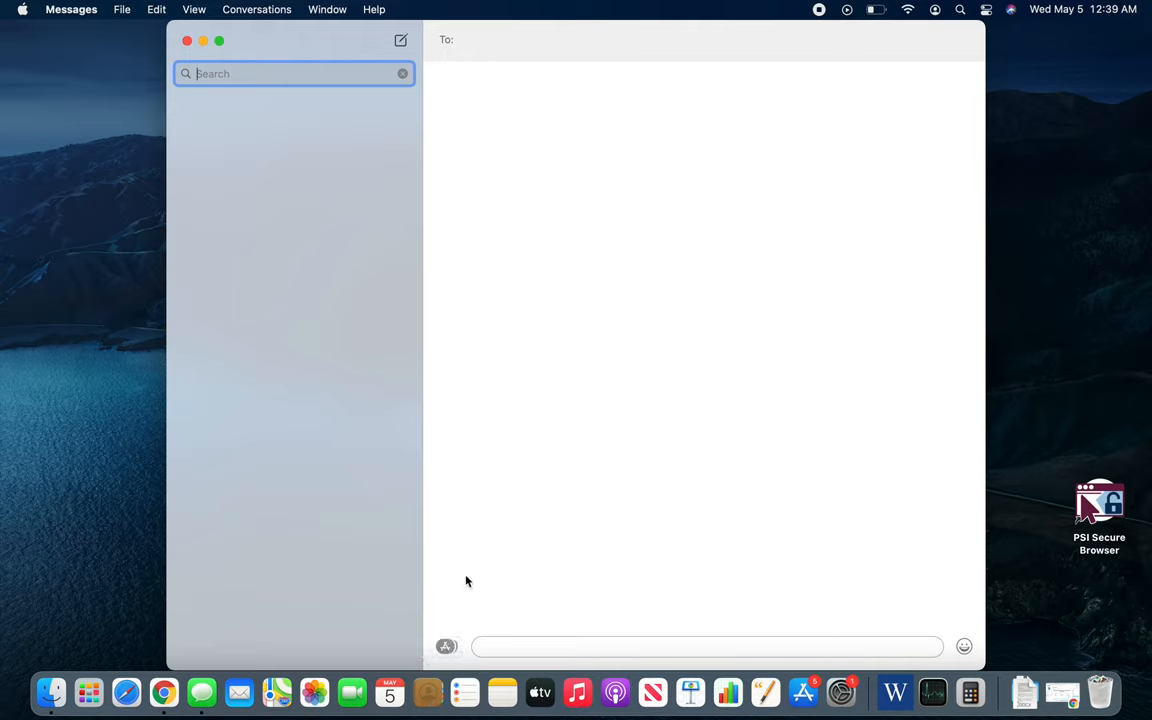
mouse_move(296, 130)
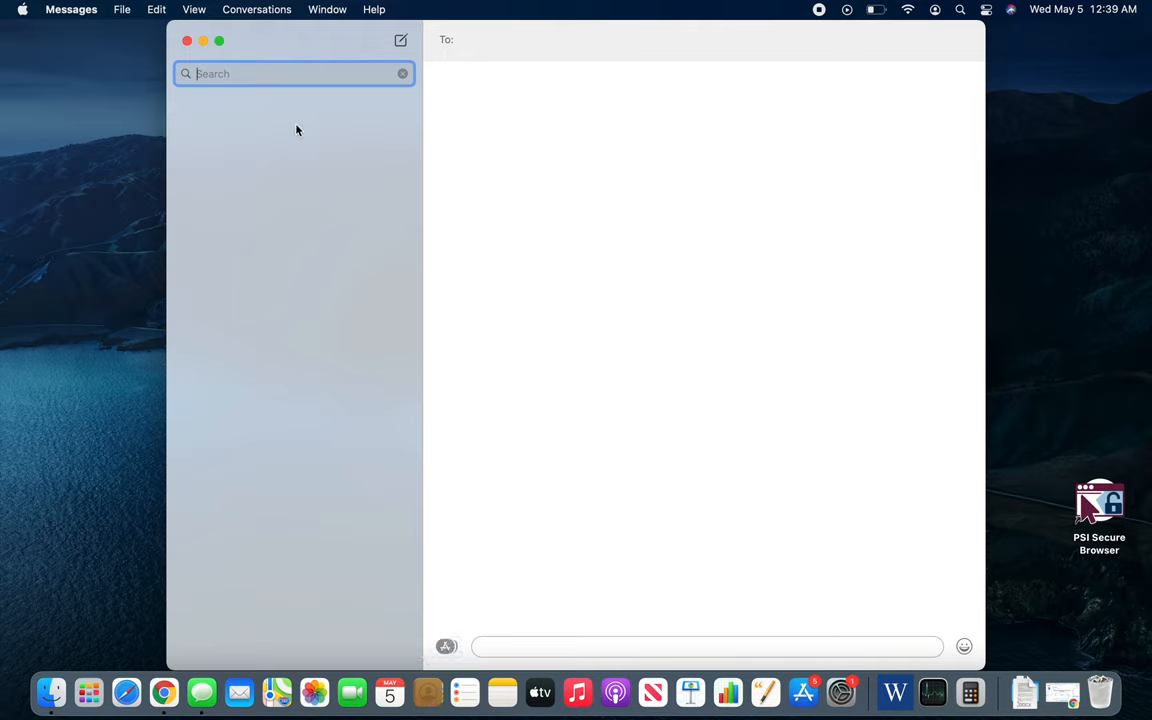
type("c")
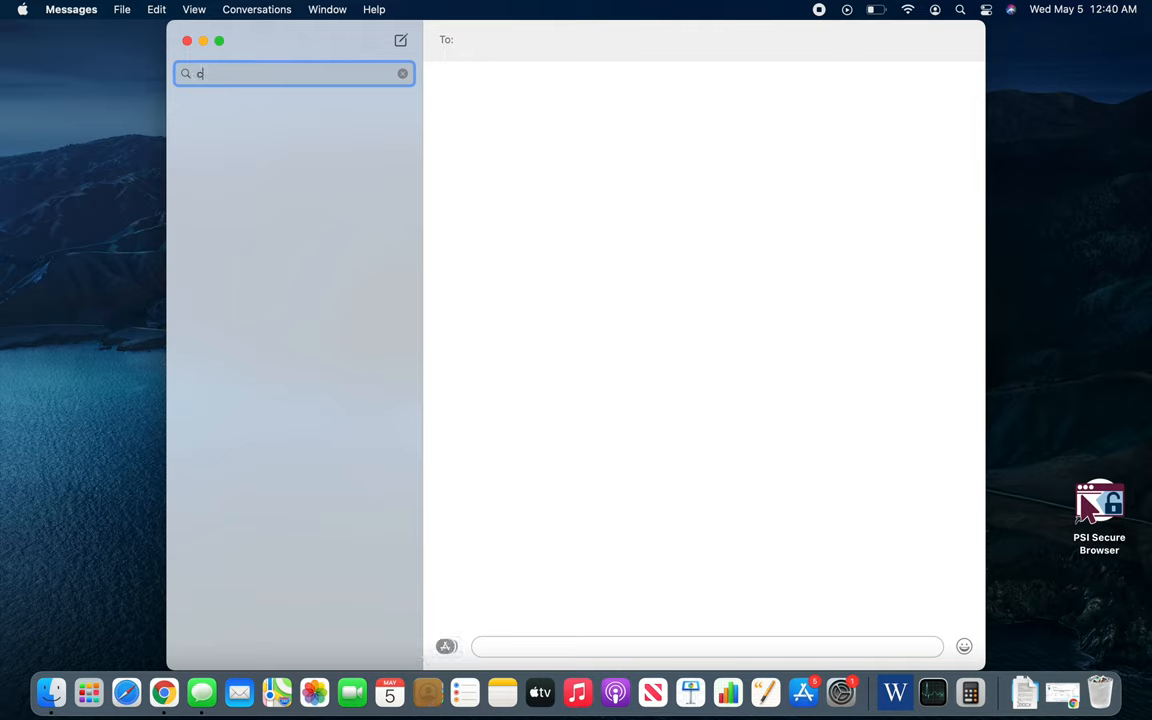
Step: Search conversations for 'dan' with no result, clear the search and compose a new message
left_click(404, 72)
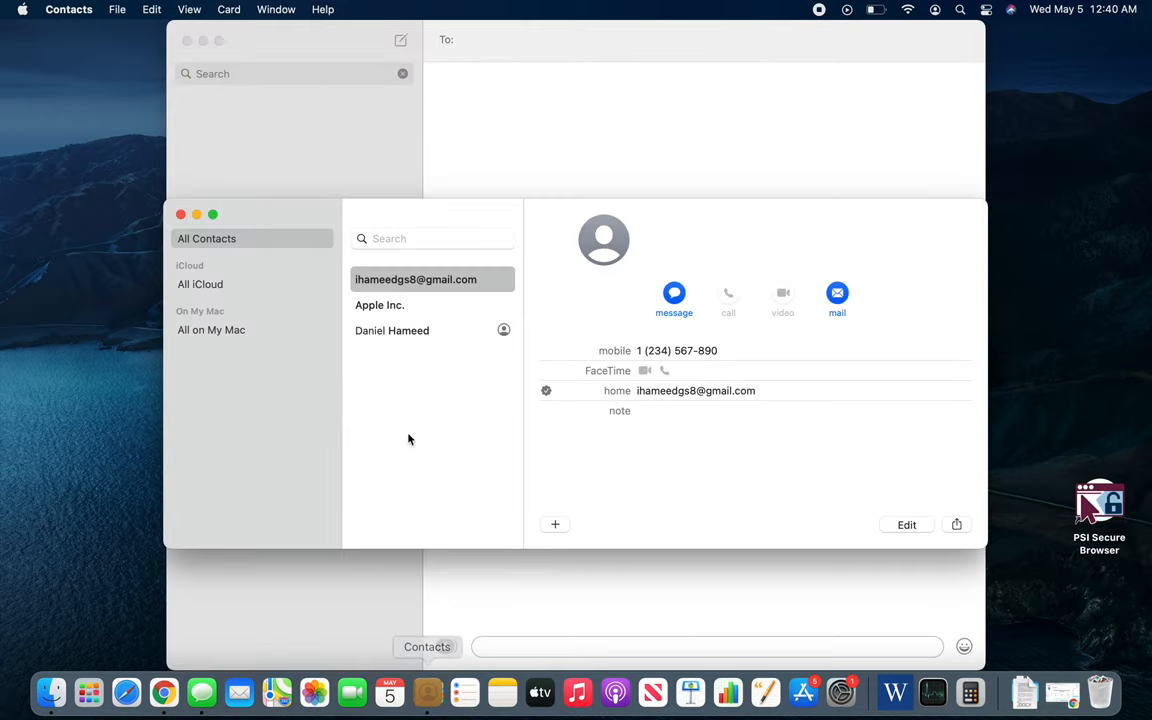
left_click(432, 238)
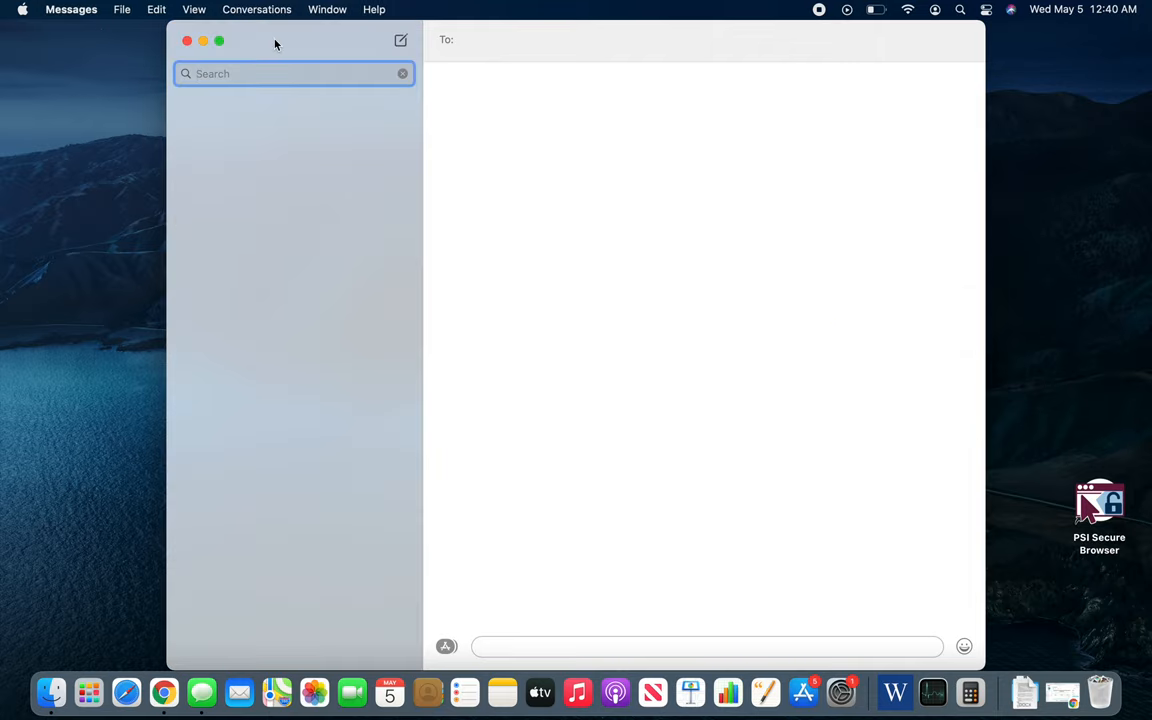
type("dan")
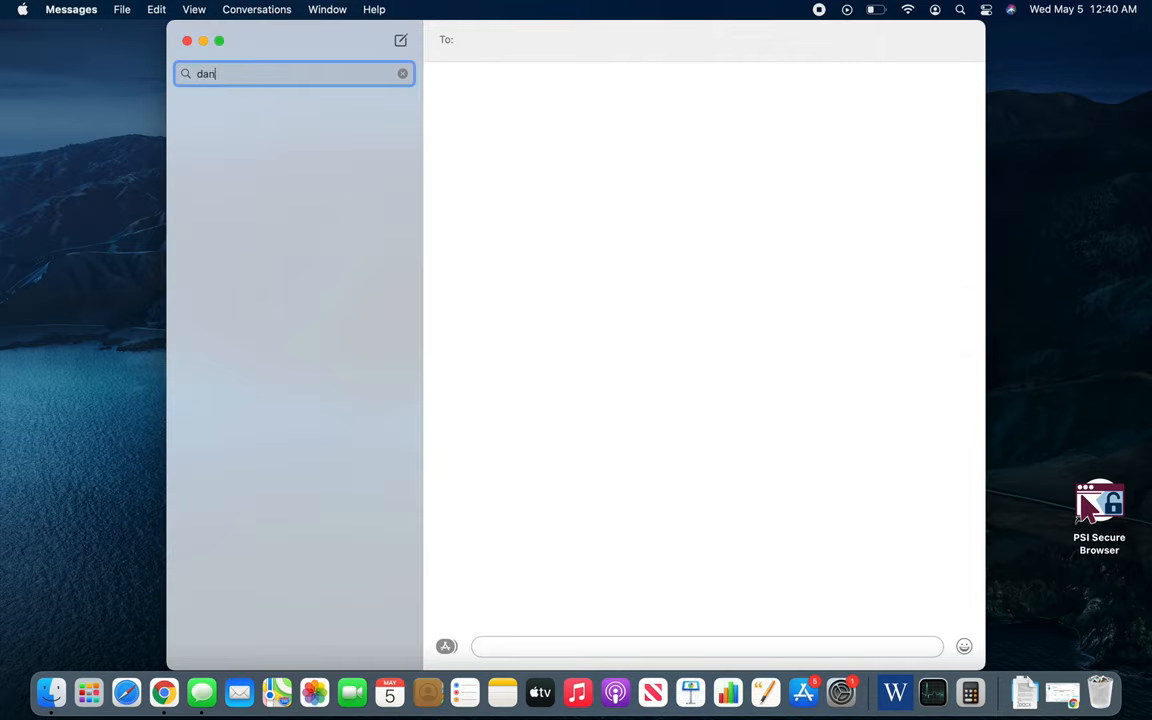
key("backspace")
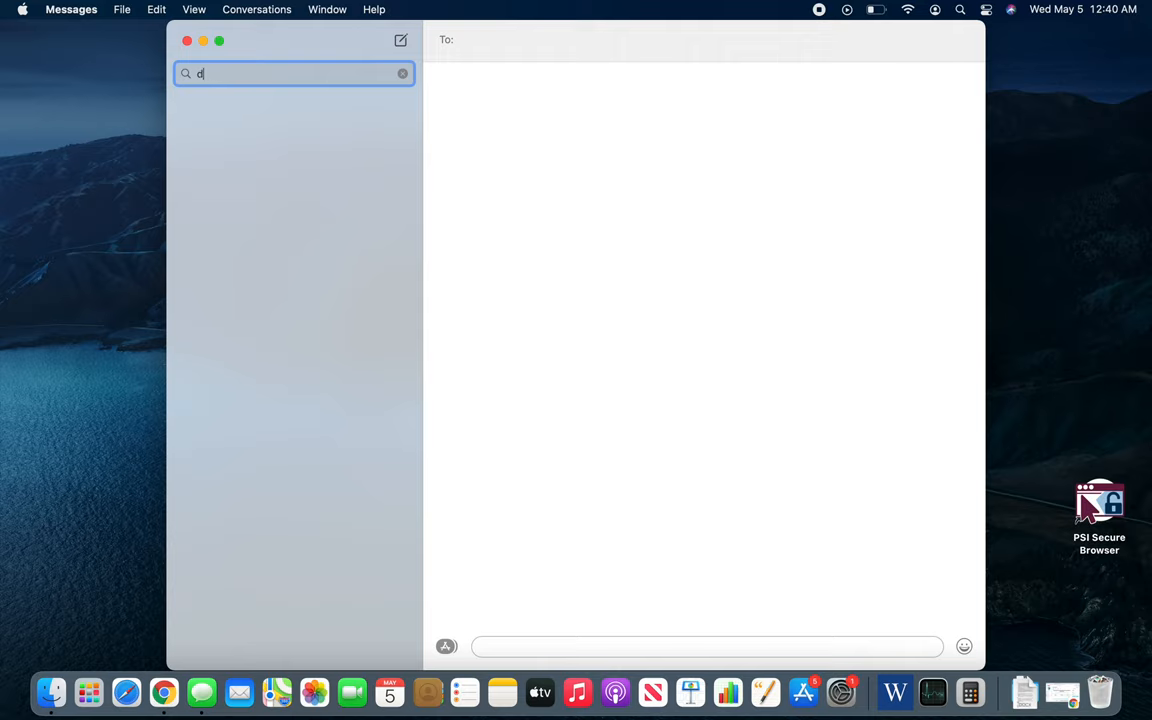
left_click(404, 72)
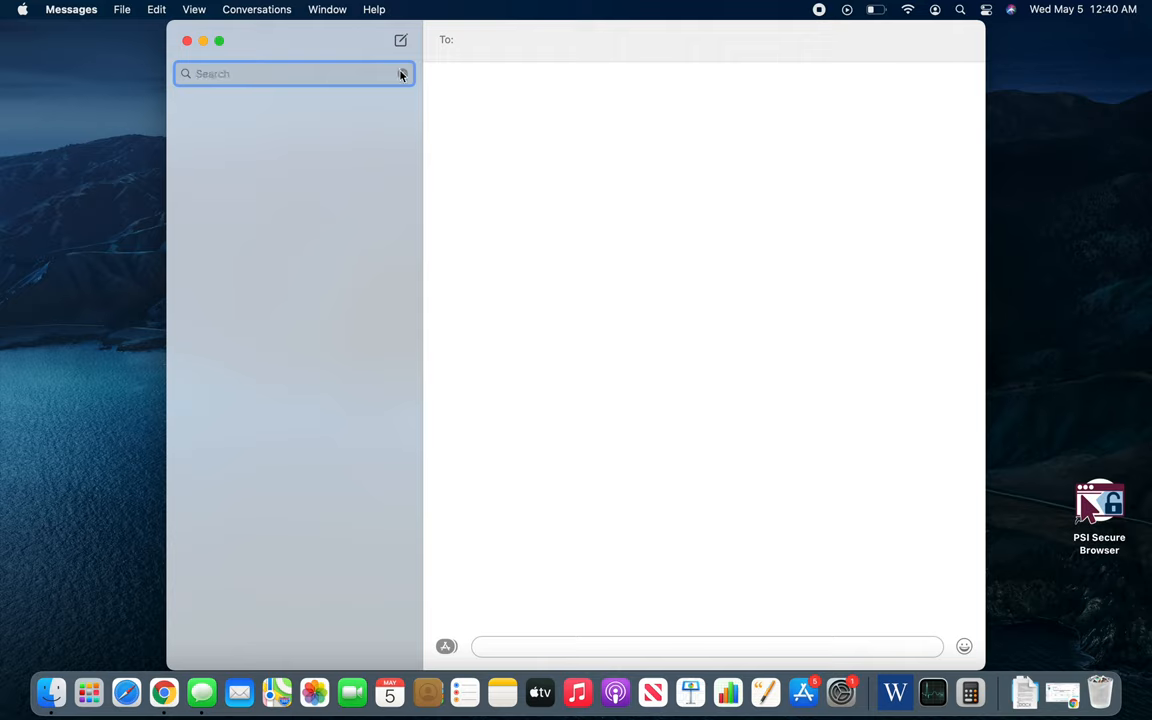
left_click(400, 40)
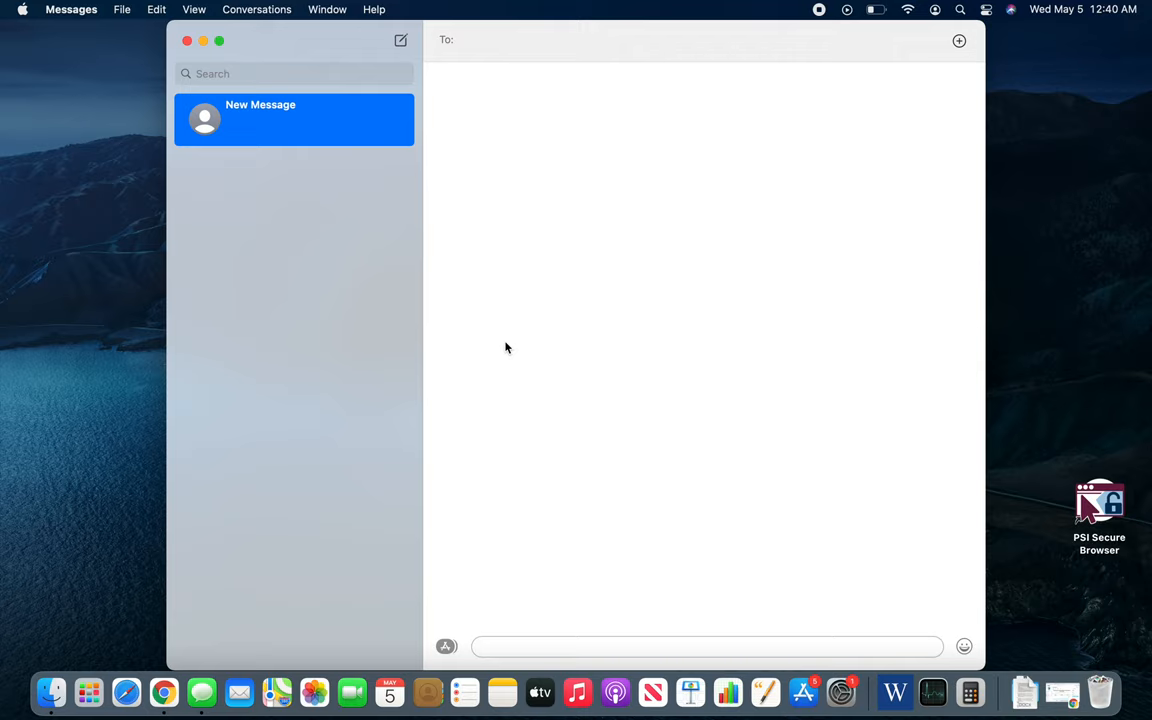
mouse_move(648, 536)
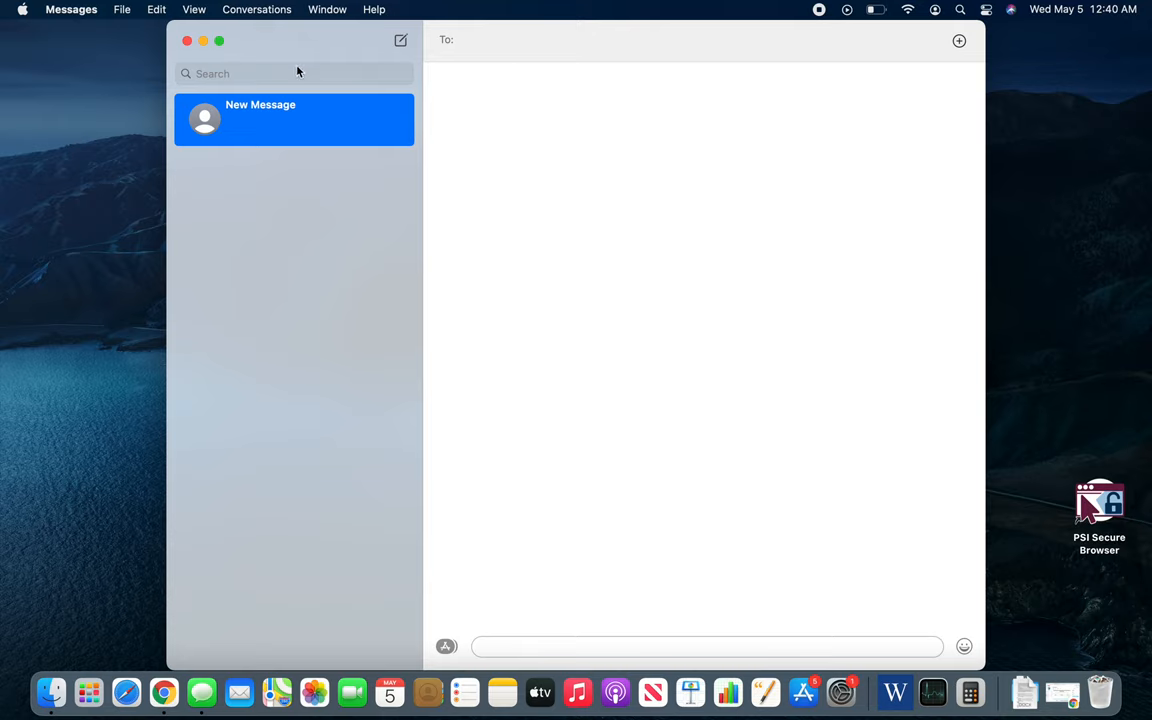
left_click(400, 40)
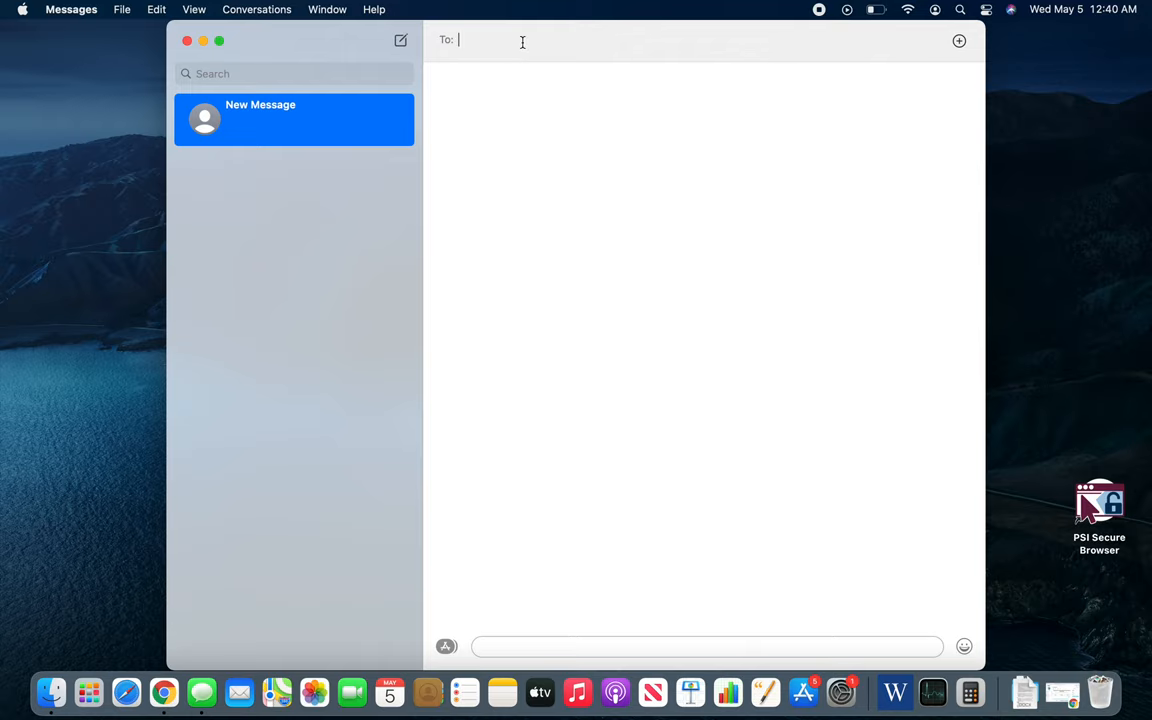
type("1234567890")
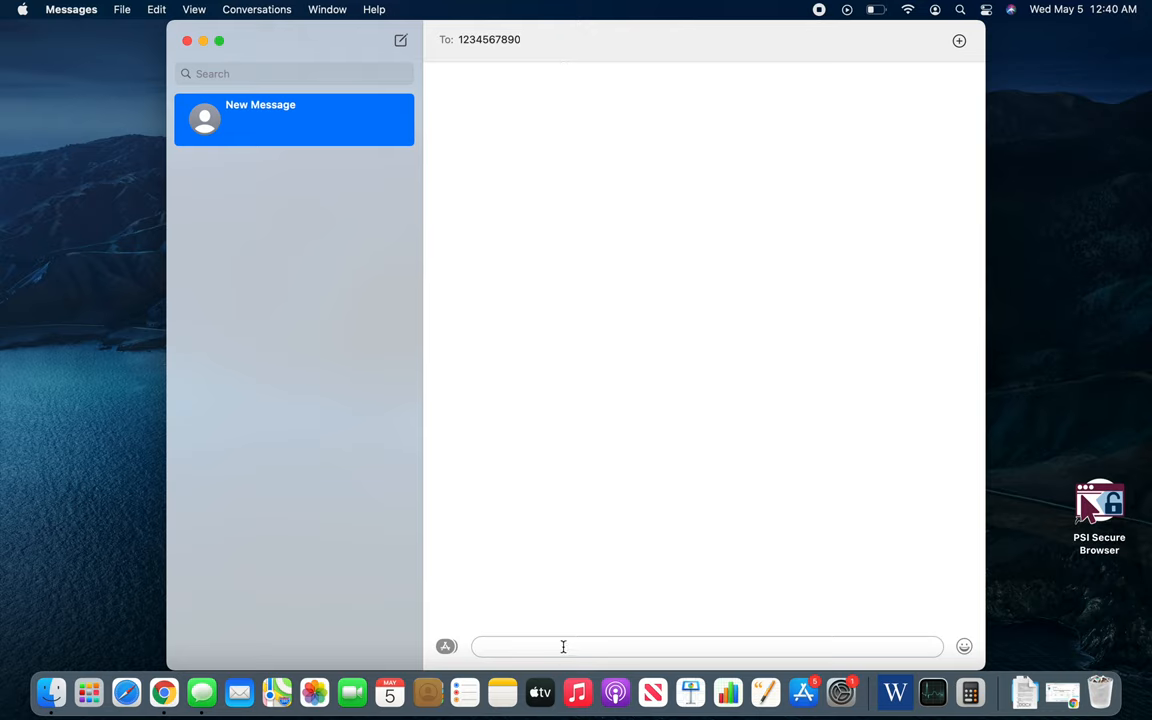
type("dkaj;sdjalksd")
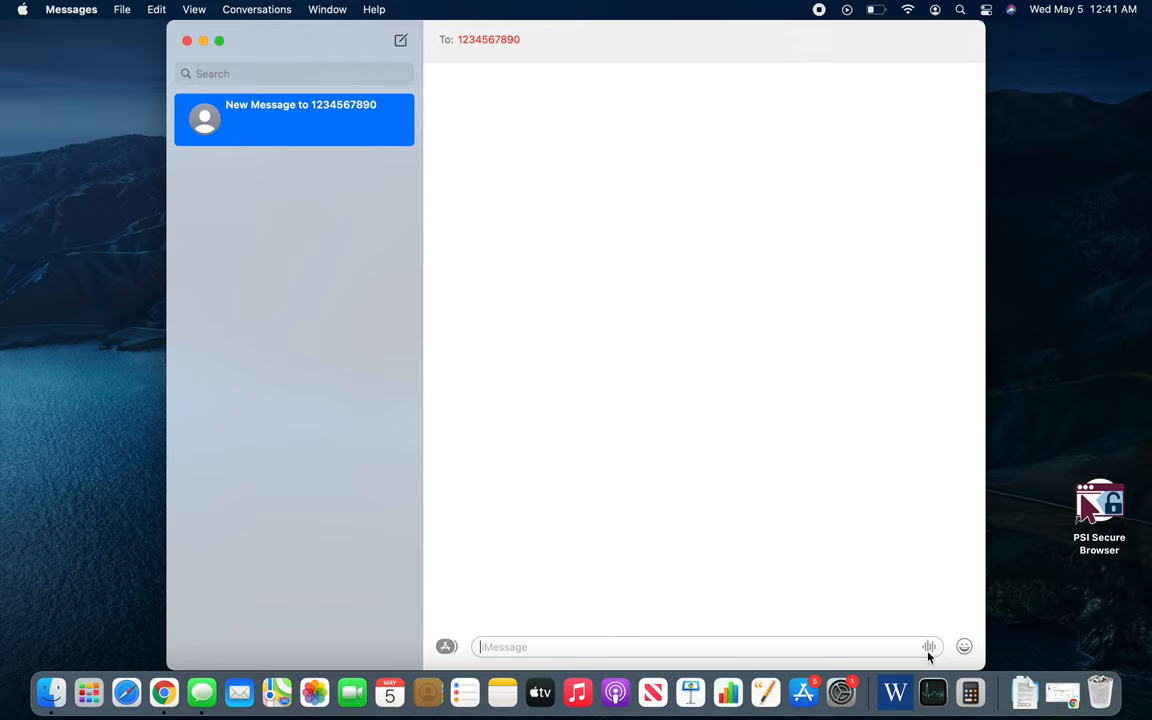
Step: Record a short audio clip, stop it and discard it, leaving the body empty
left_click(928, 646)
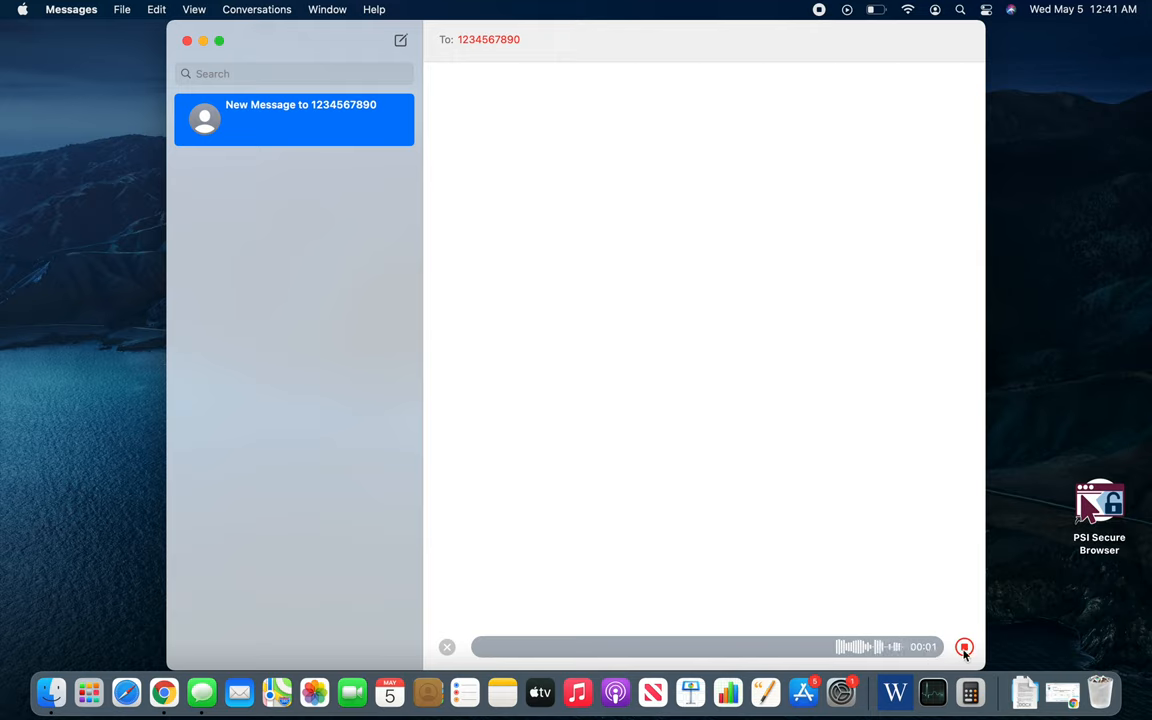
left_click(964, 648)
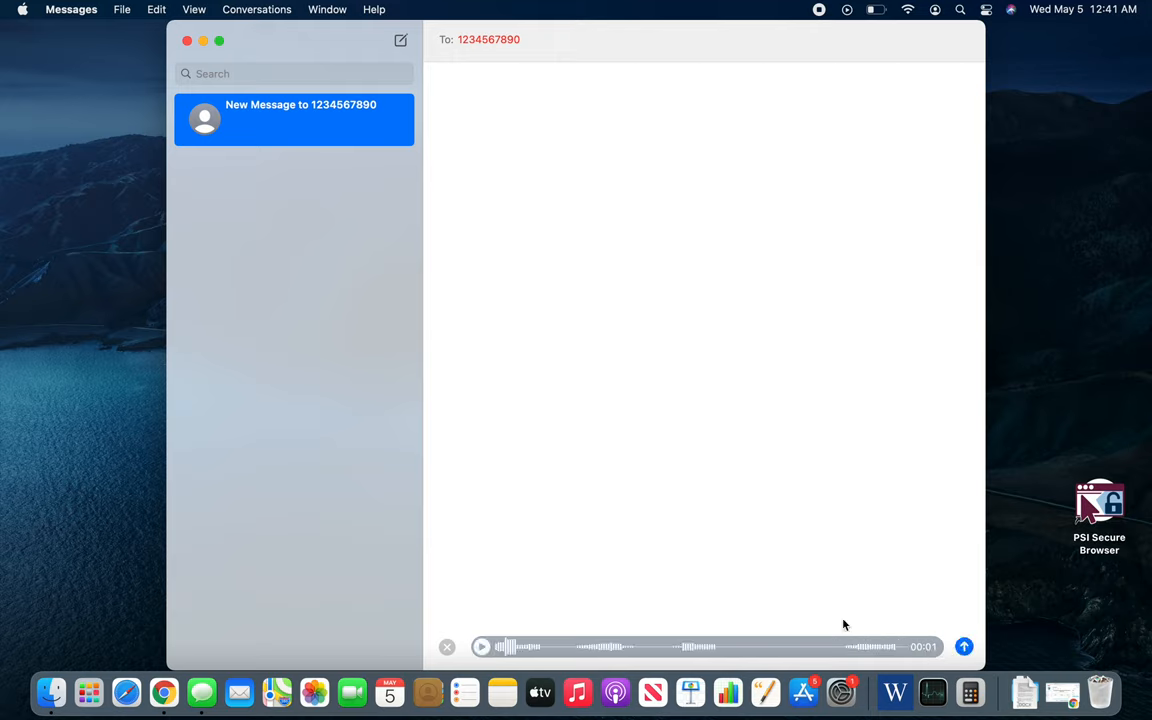
mouse_move(756, 520)
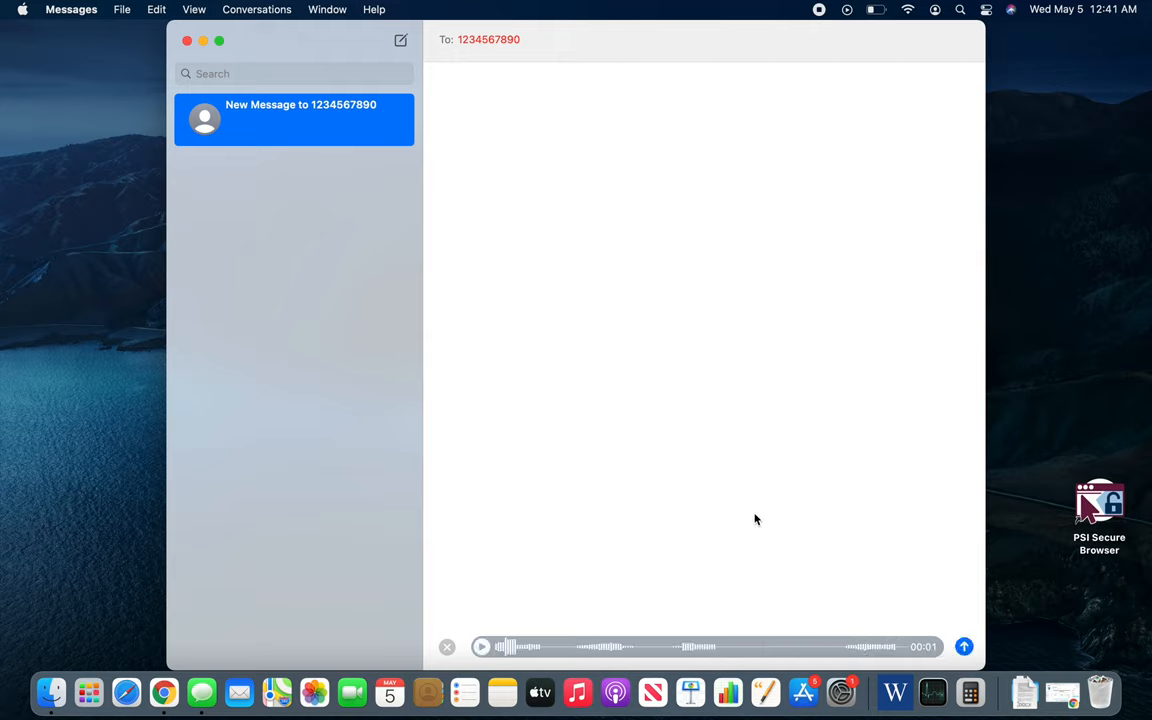
left_click(448, 648)
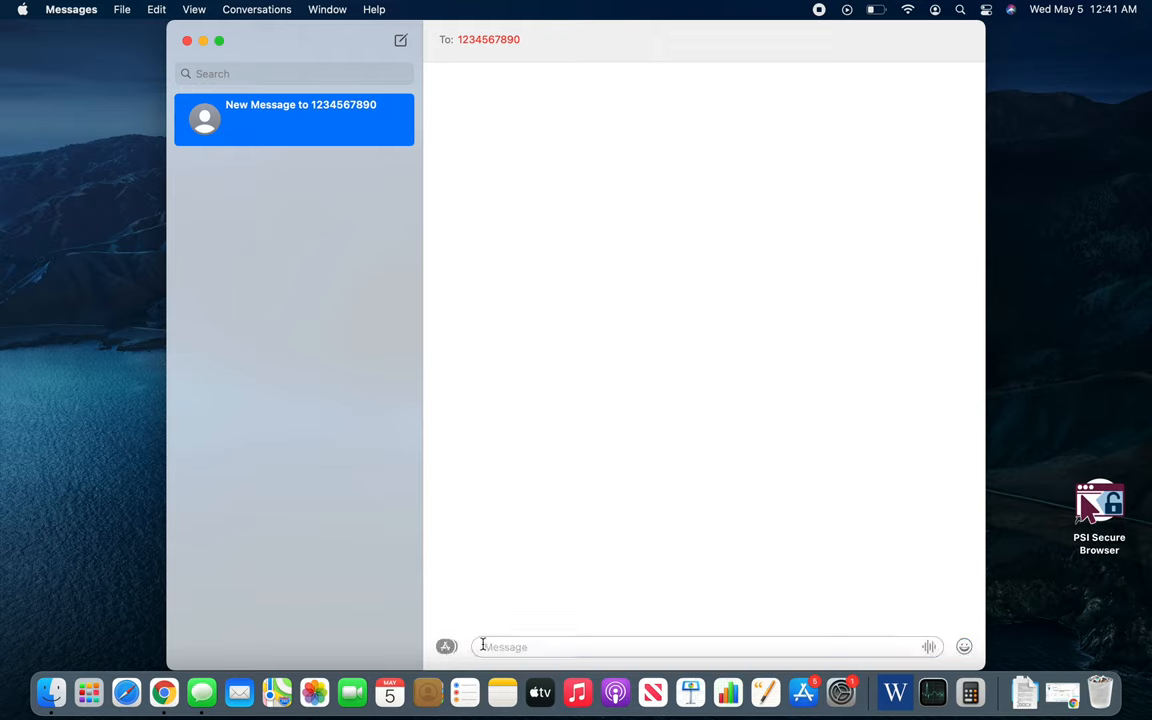
type("c")
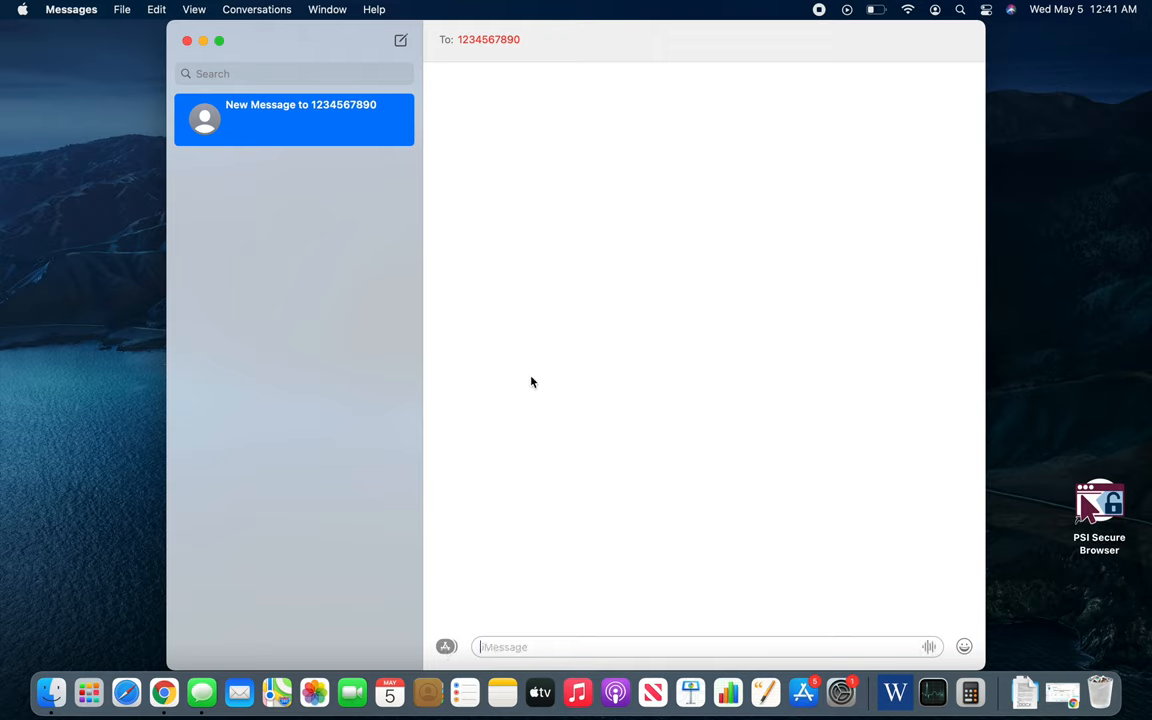
left_click(488, 40)
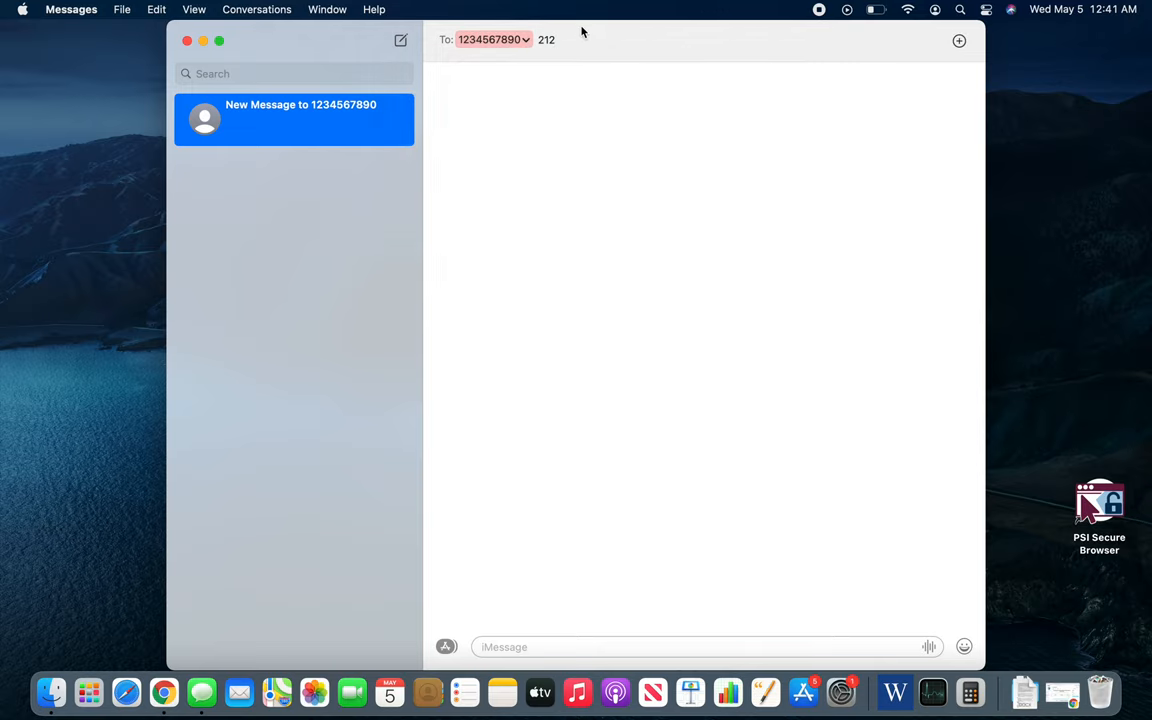
left_click(546, 40)
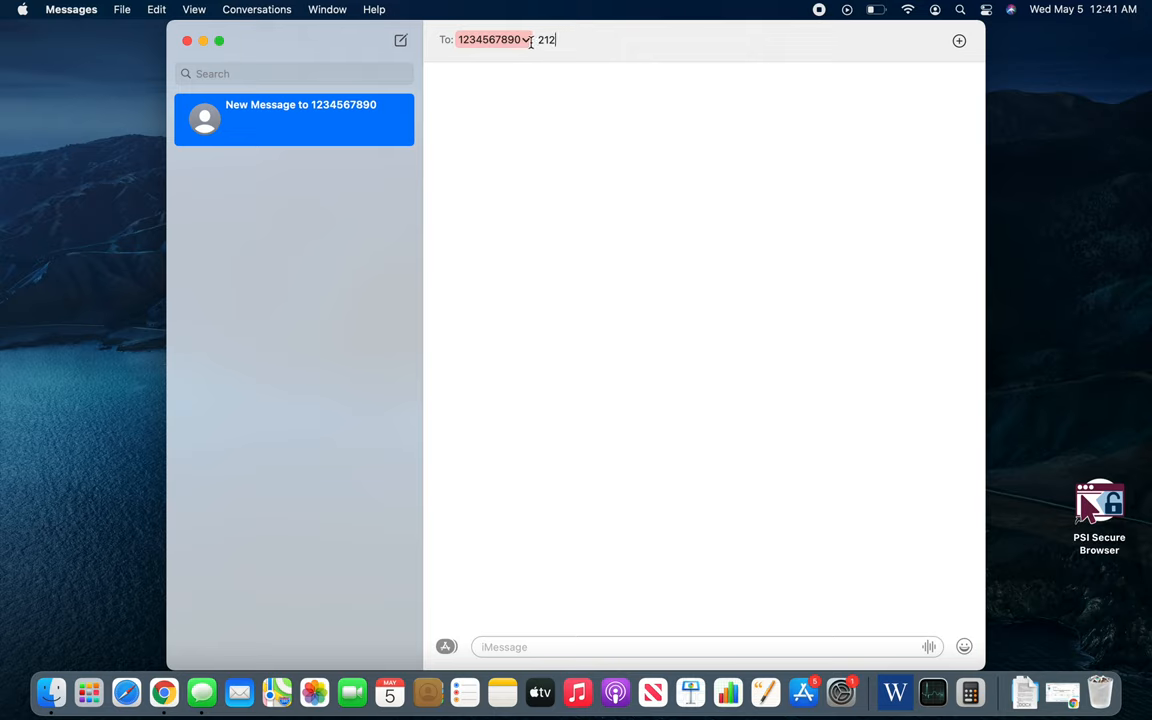
left_click(528, 40)
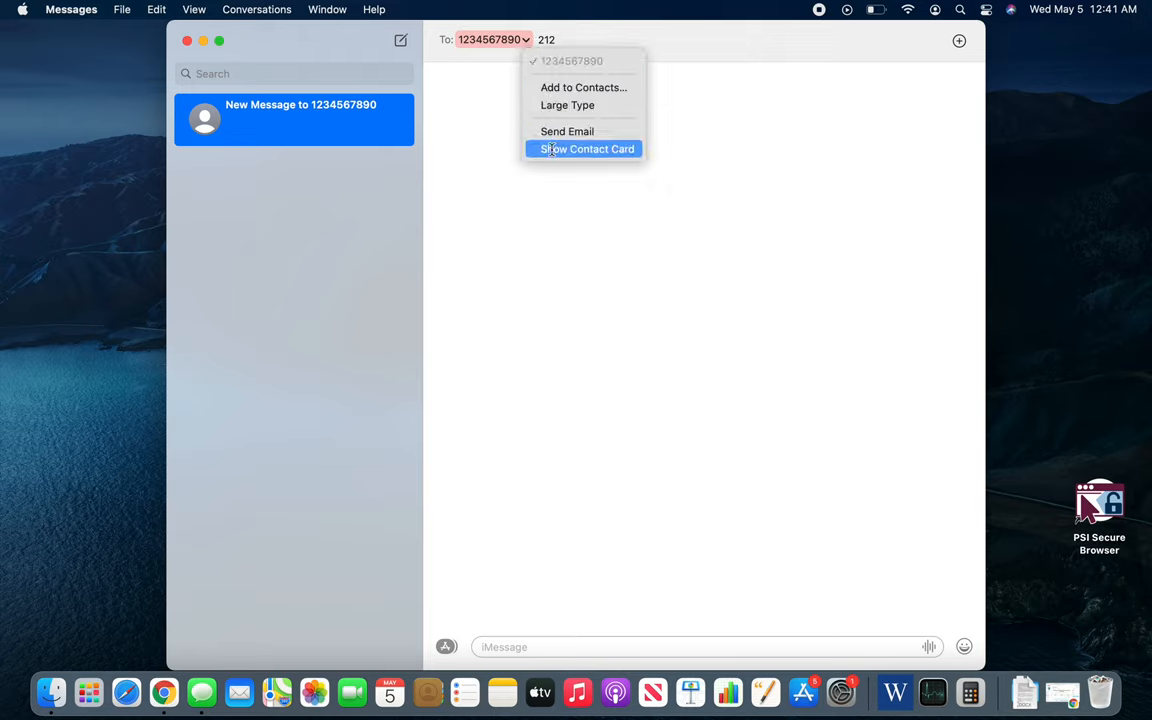
mouse_move(488, 72)
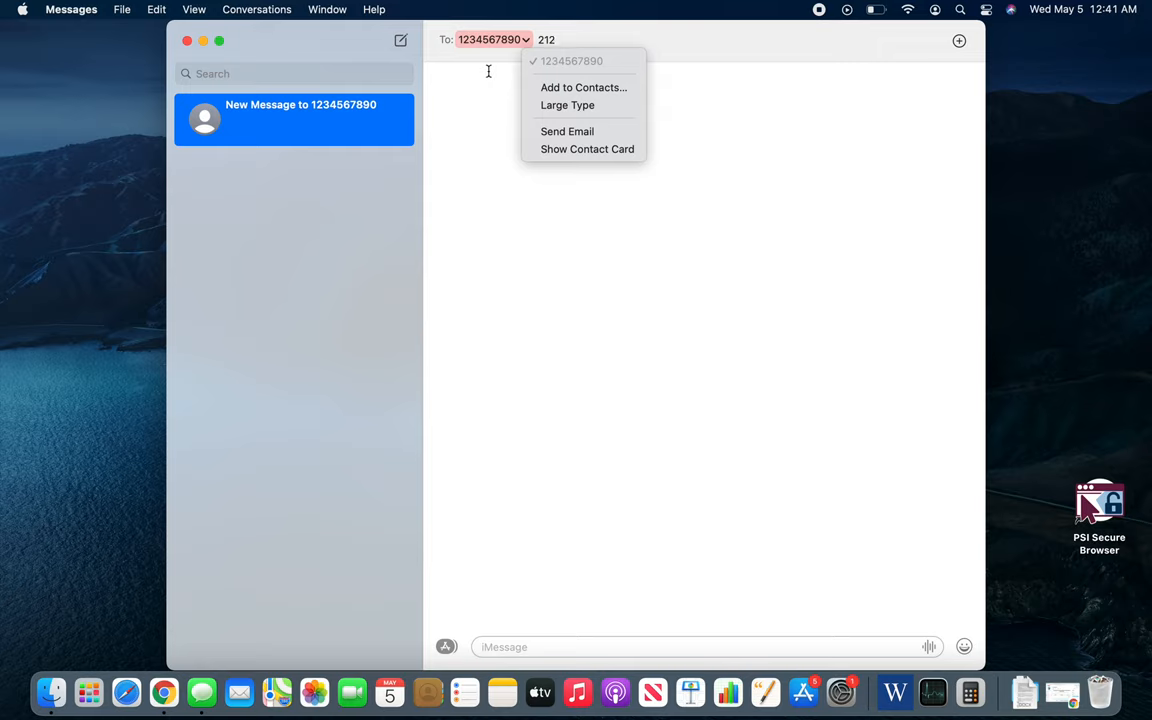
left_click(592, 40)
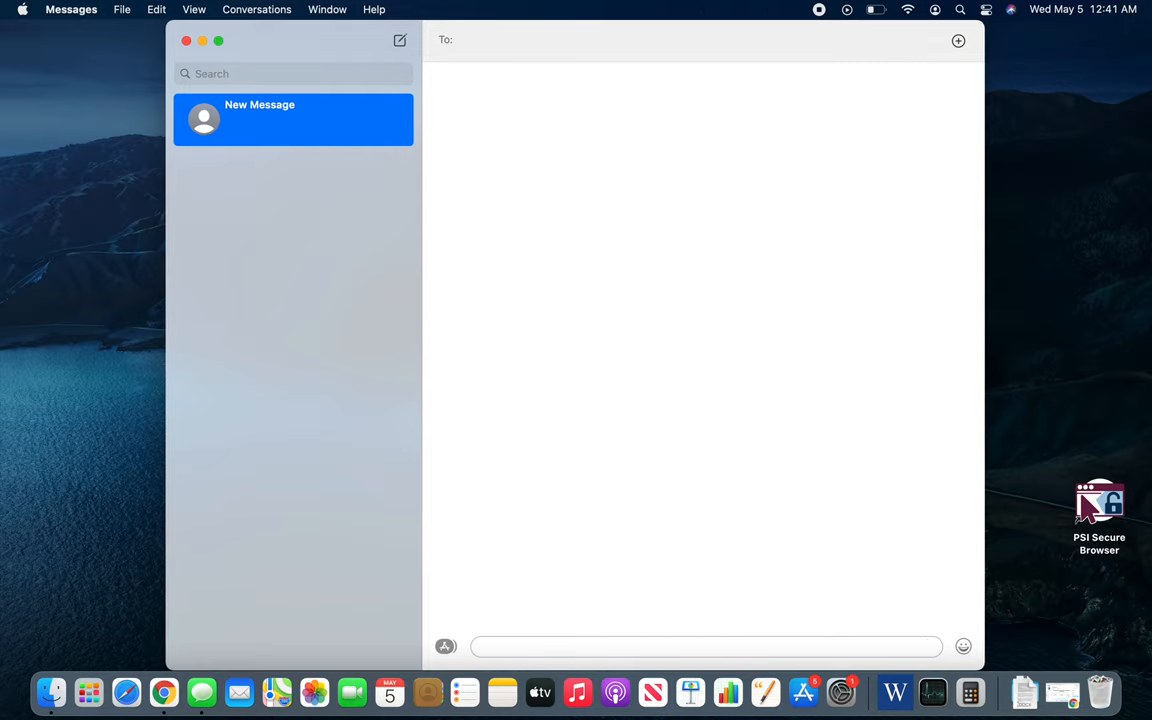
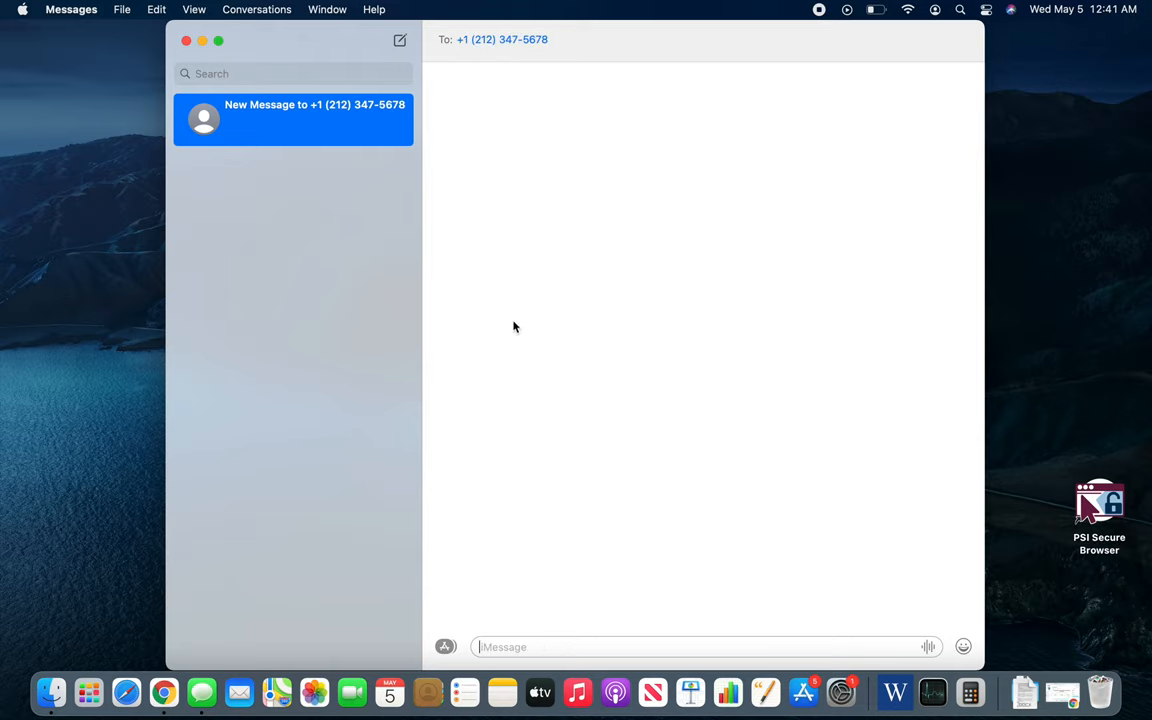
Step: Enter 212 as the recipient and choose Message Effects from the App Store button menu
left_click(444, 646)
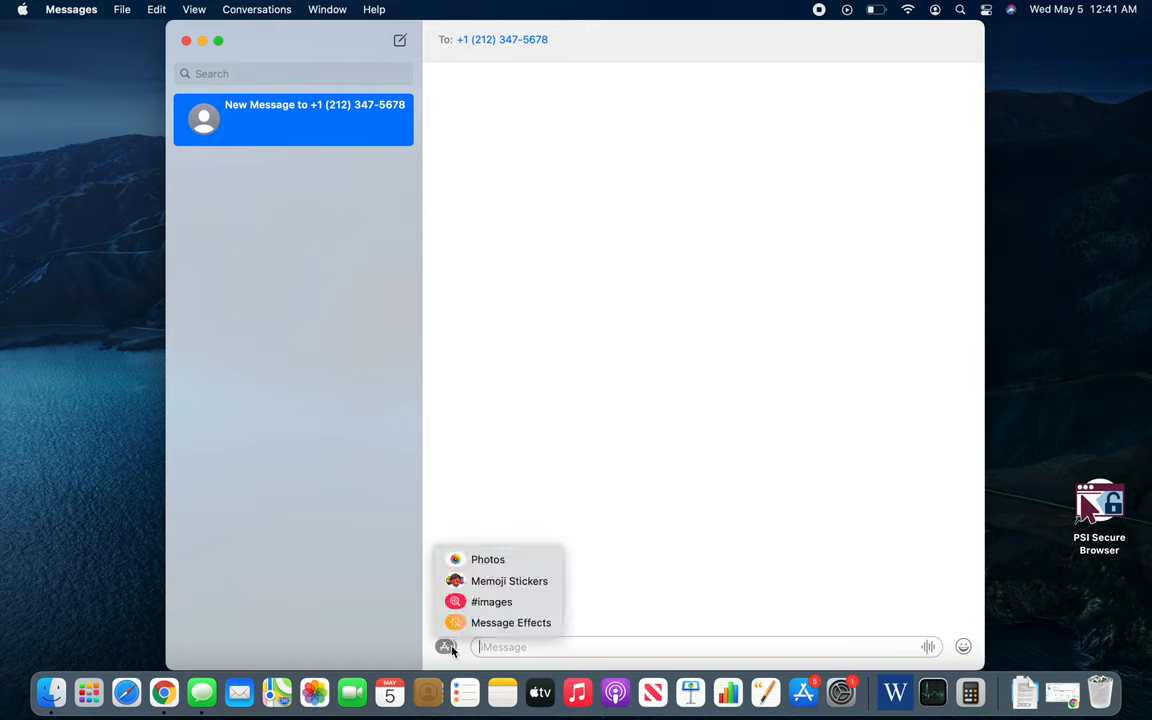
mouse_move(512, 648)
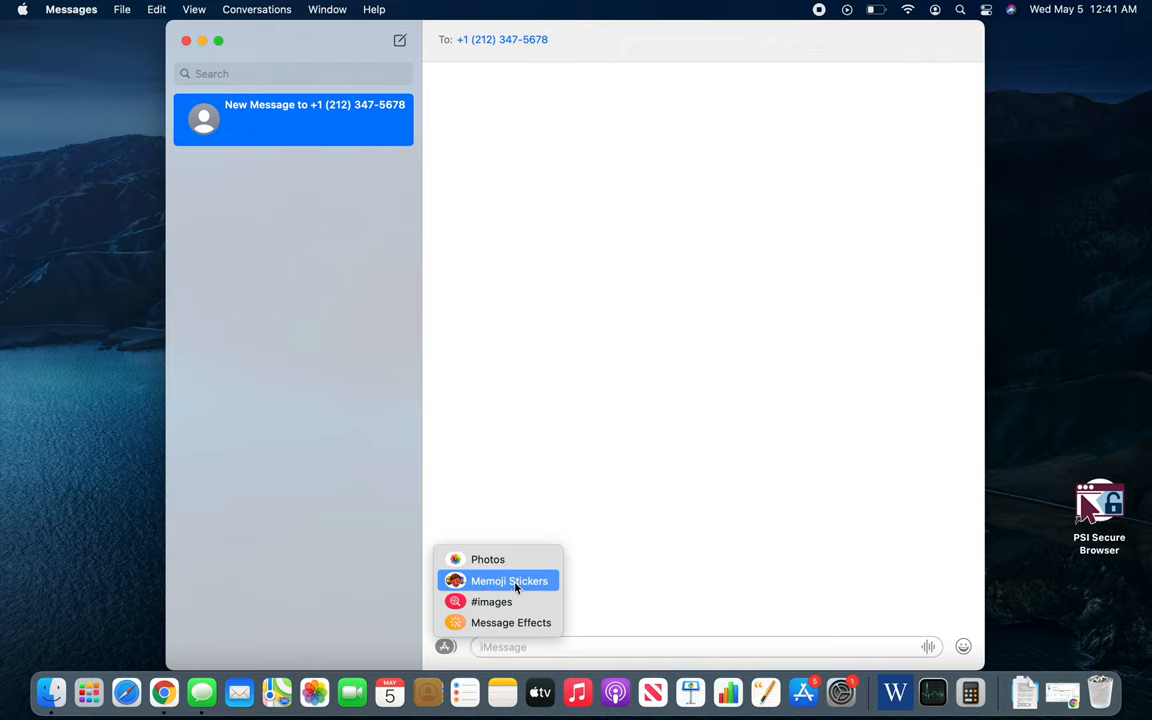
mouse_move(492, 600)
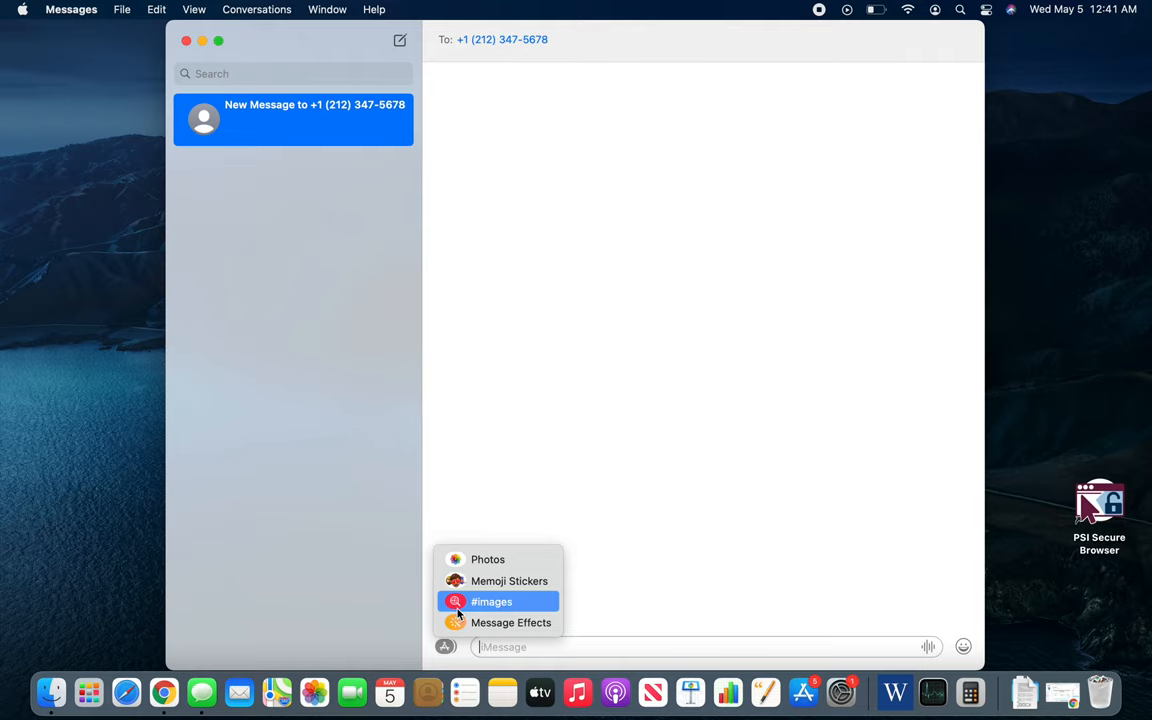
mouse_move(512, 622)
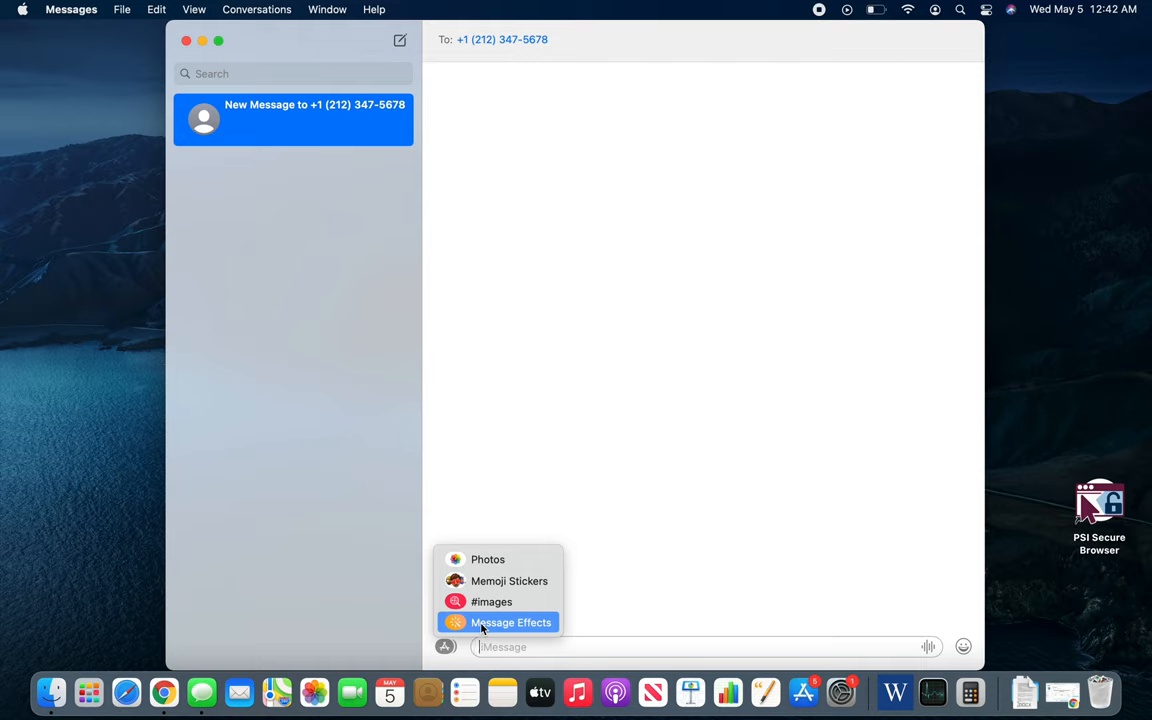
left_click(512, 622)
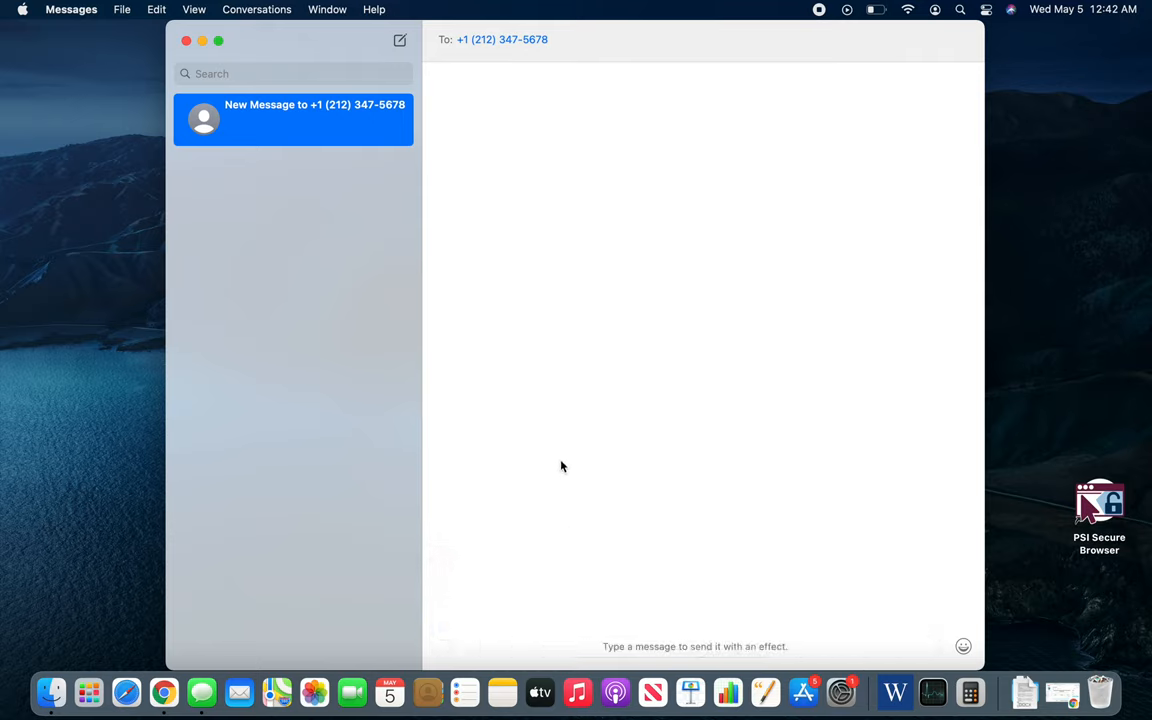
Step: Write 'Hi' as the start of the birthday message in the message field
left_click(696, 646)
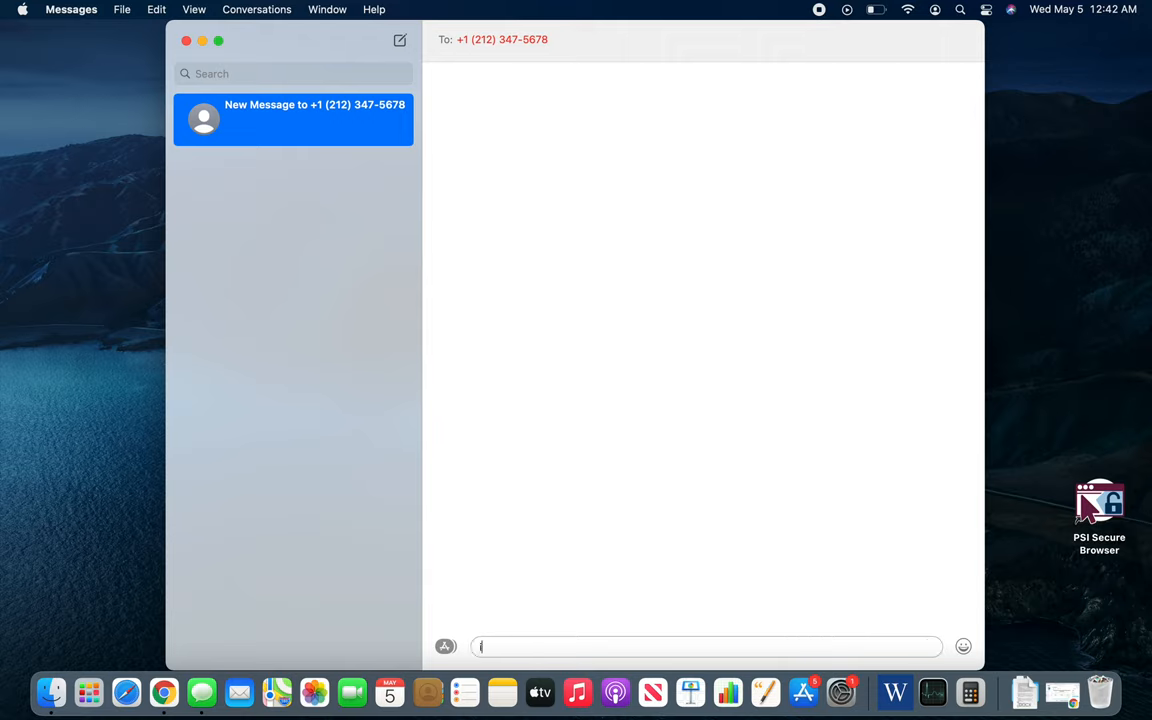
type("Hi its your birthday")
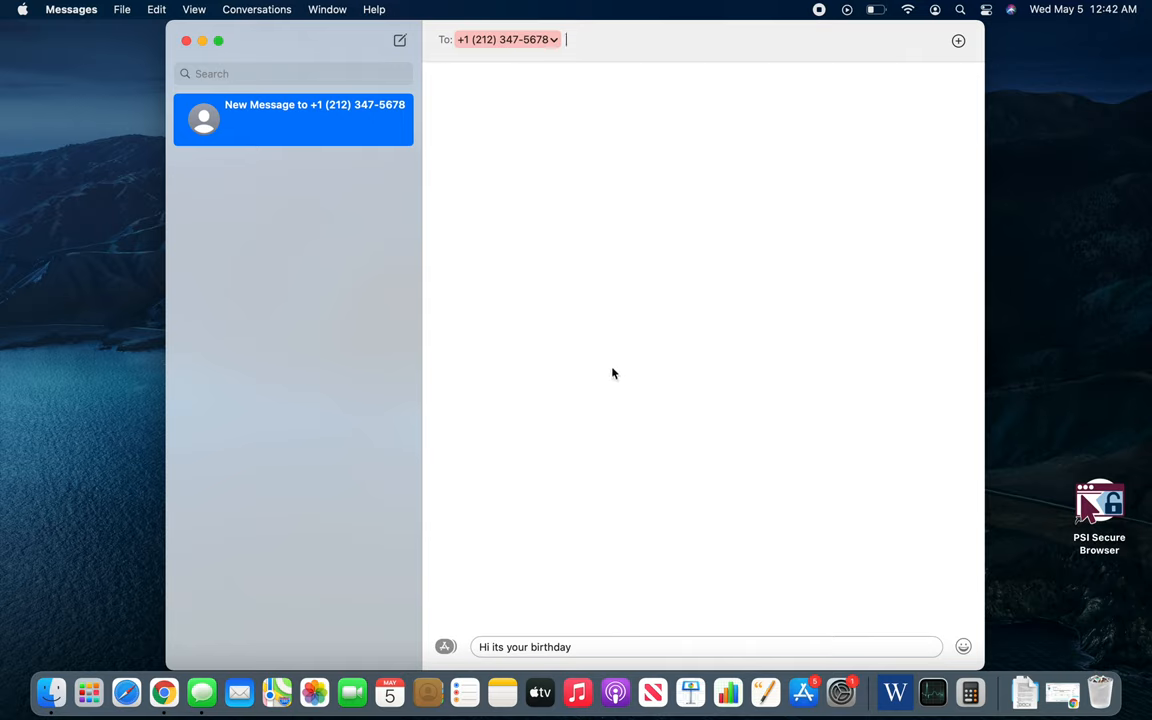
mouse_move(628, 436)
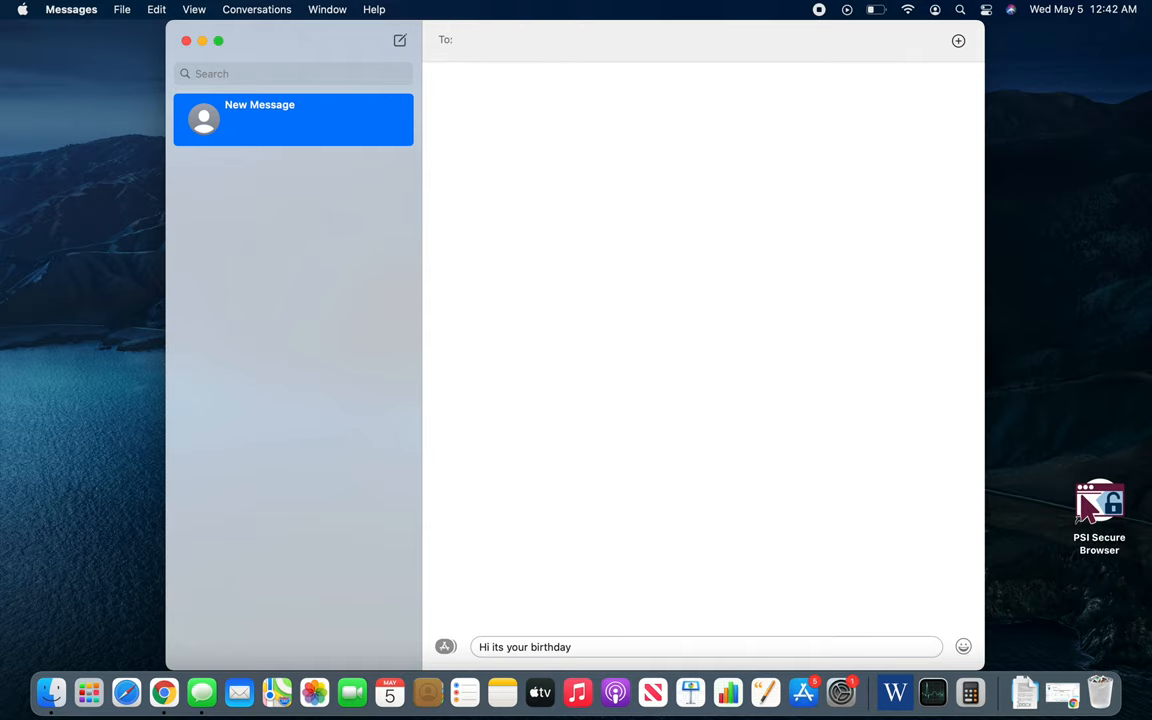
left_click(444, 646)
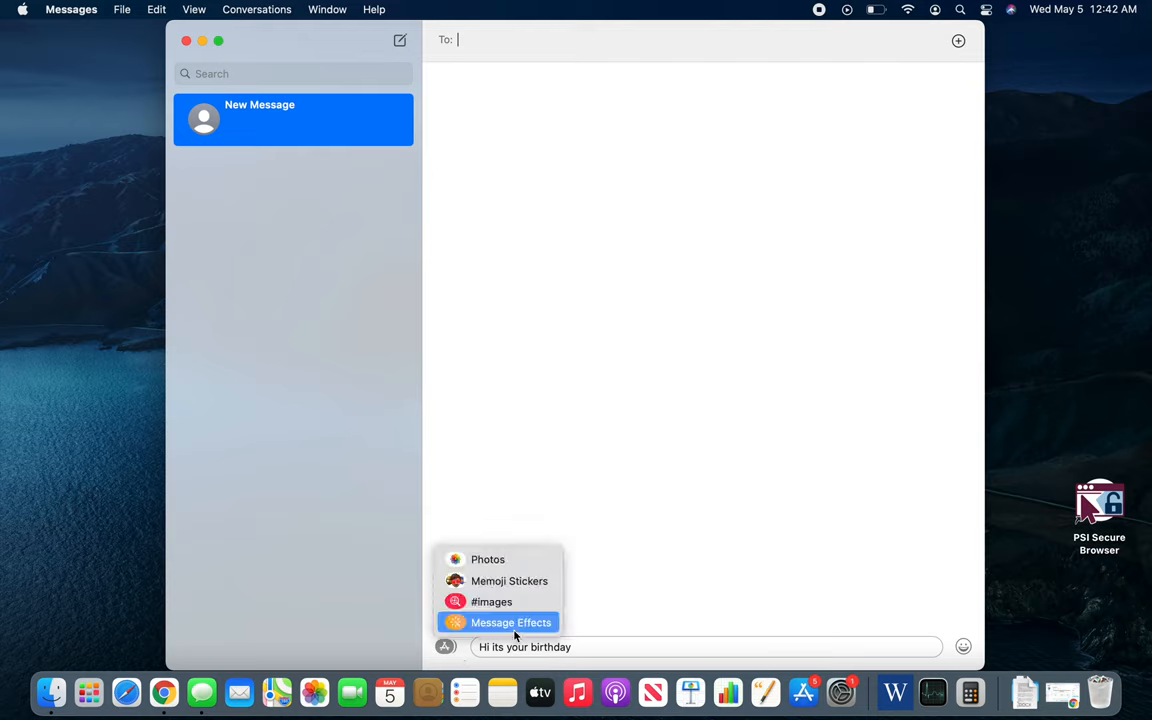
left_click(510, 622)
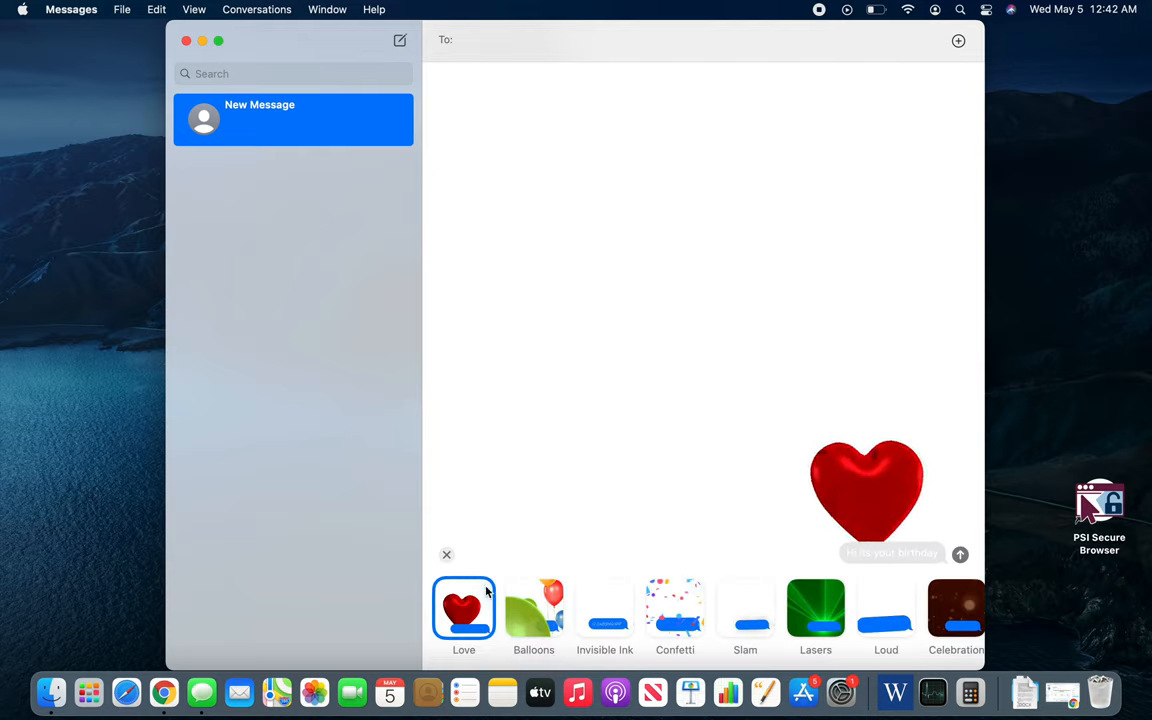
left_click(532, 610)
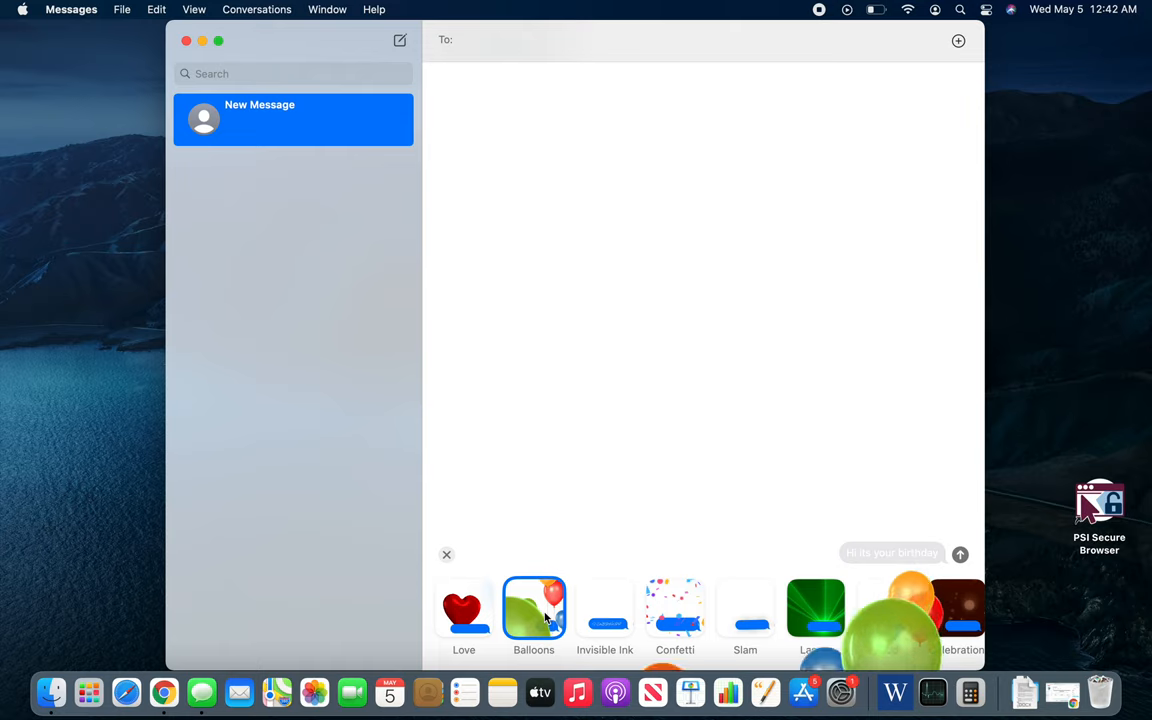
left_click(532, 608)
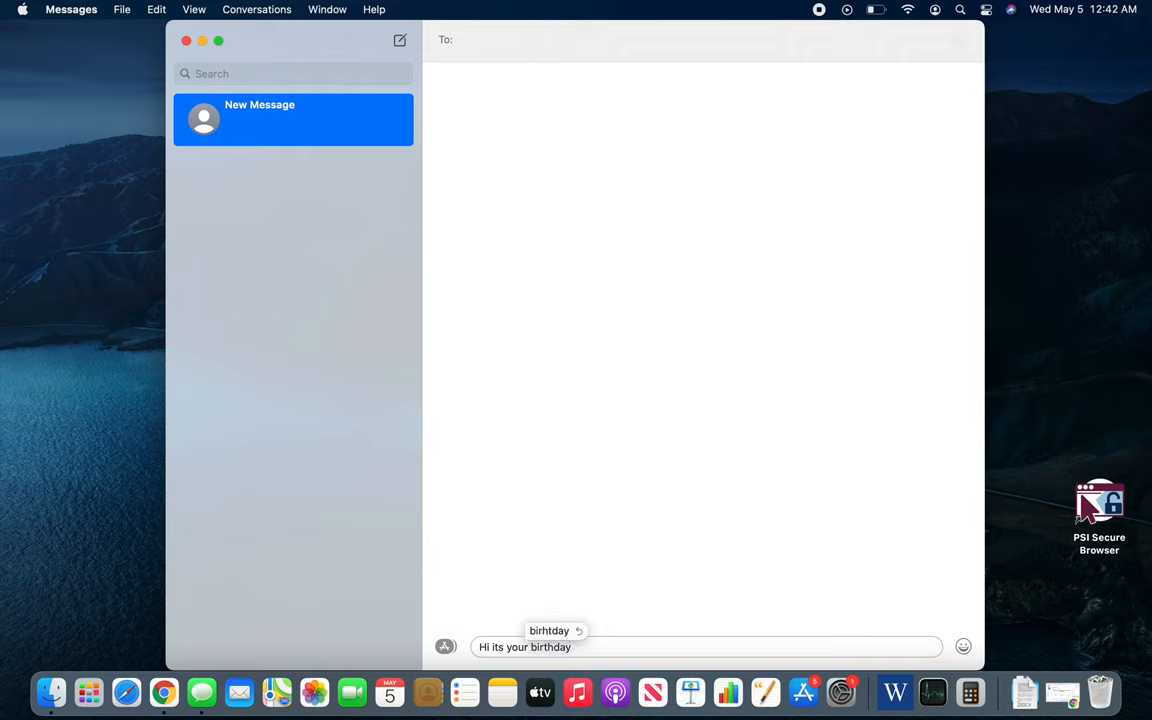
mouse_move(730, 660)
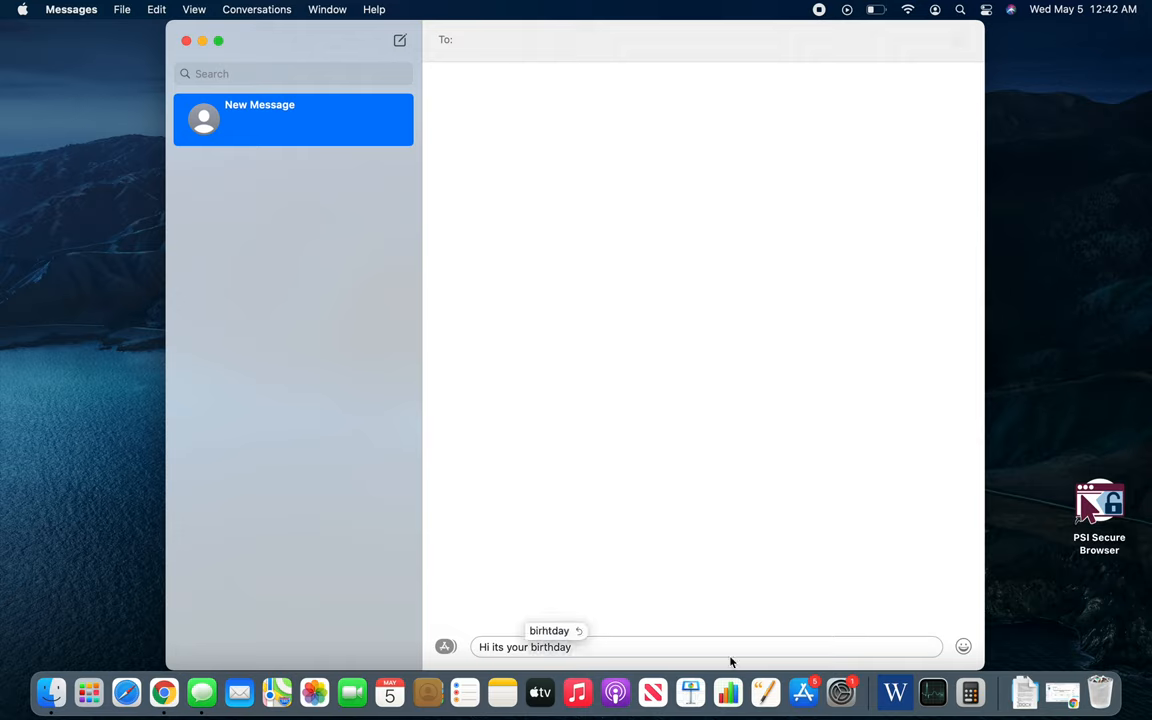
left_click(486, 40)
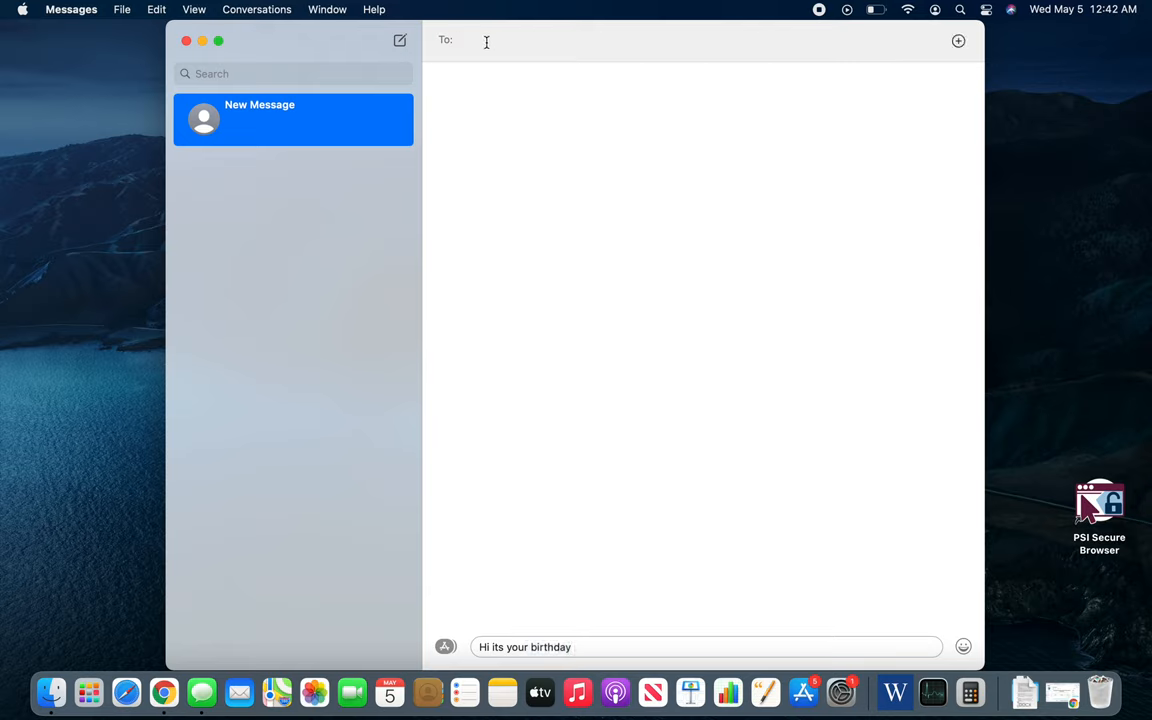
type("2123456")
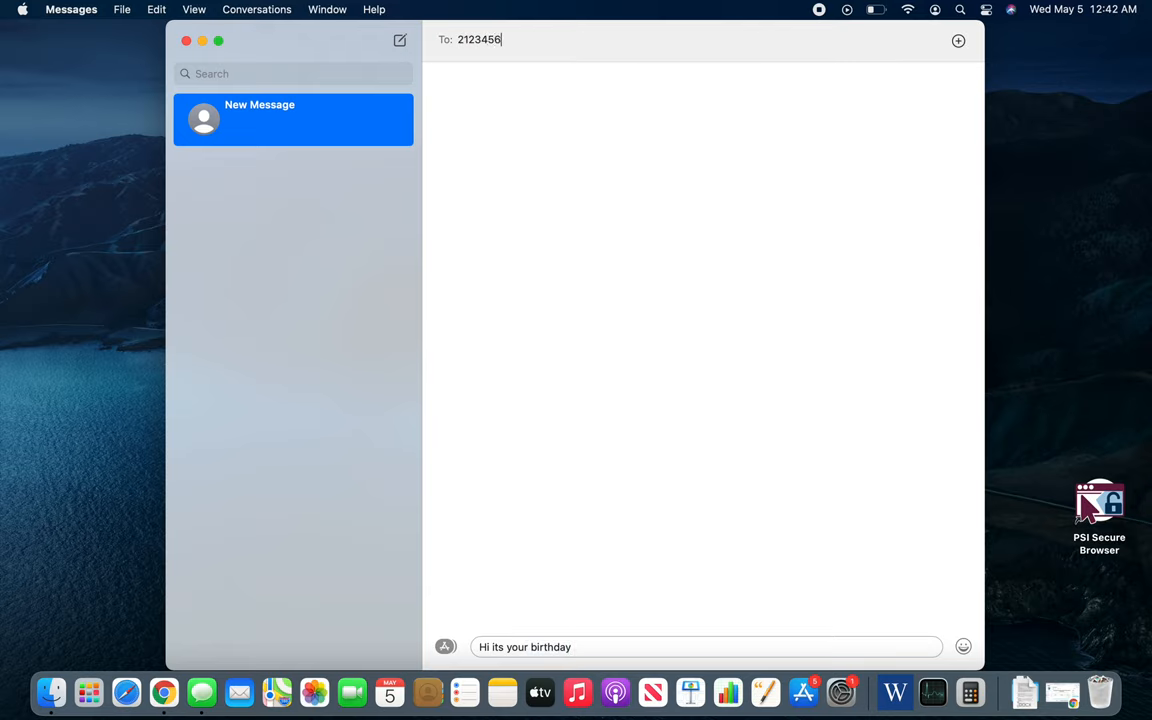
type("789")
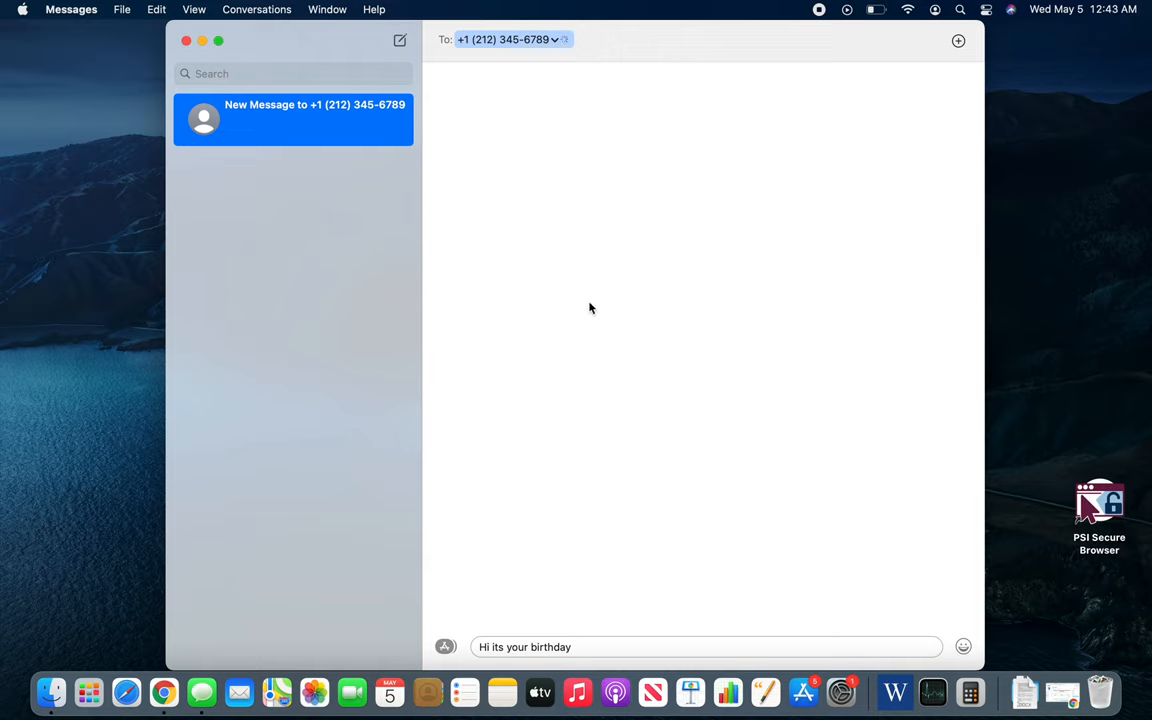
left_click(578, 40)
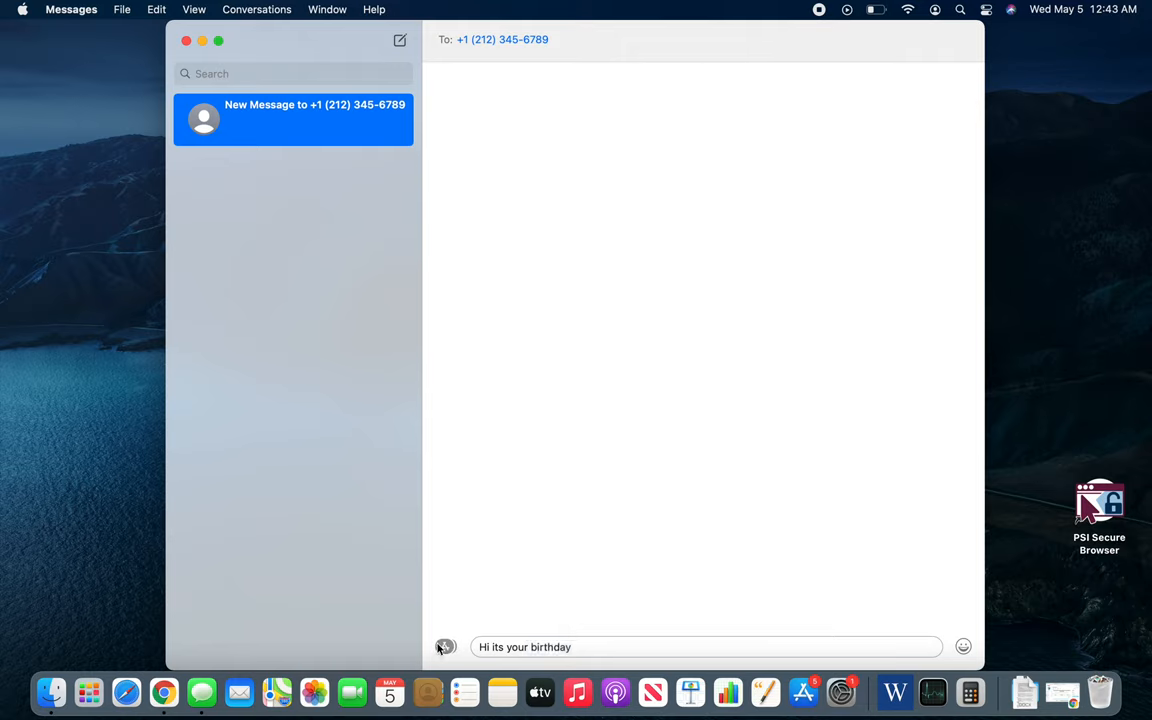
Step: Send 'Hi its your birthday' with the Balloons effect; it shows Not Delivered
left_click(444, 646)
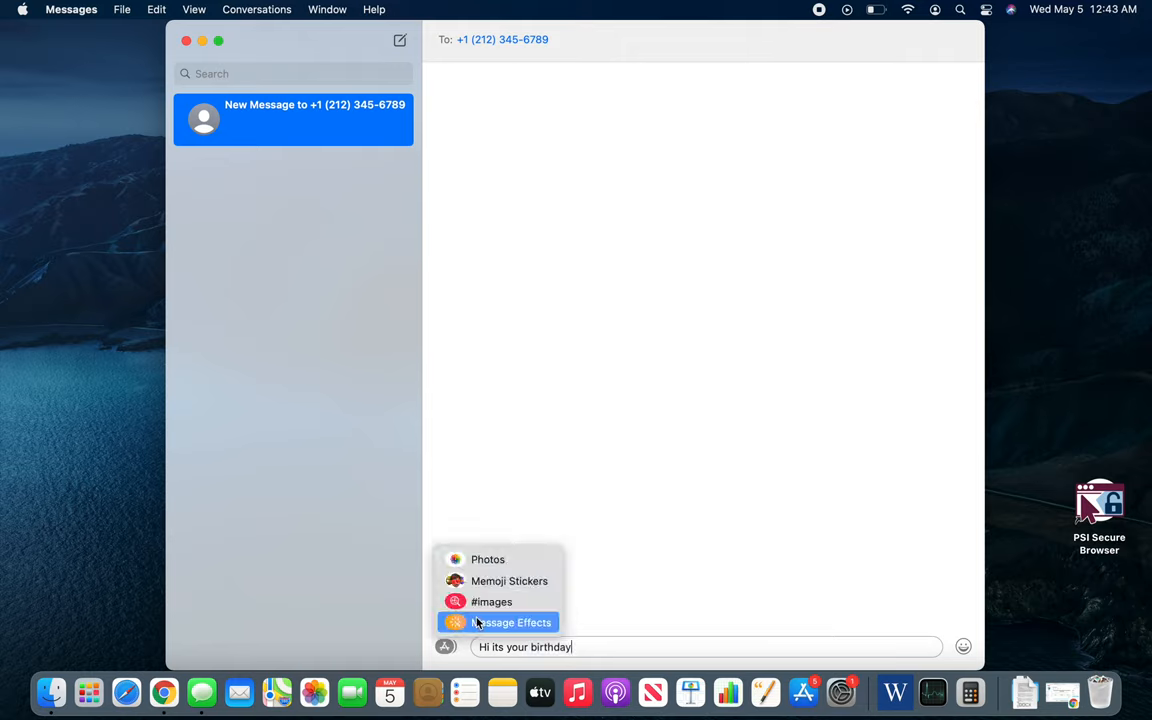
left_click(510, 622)
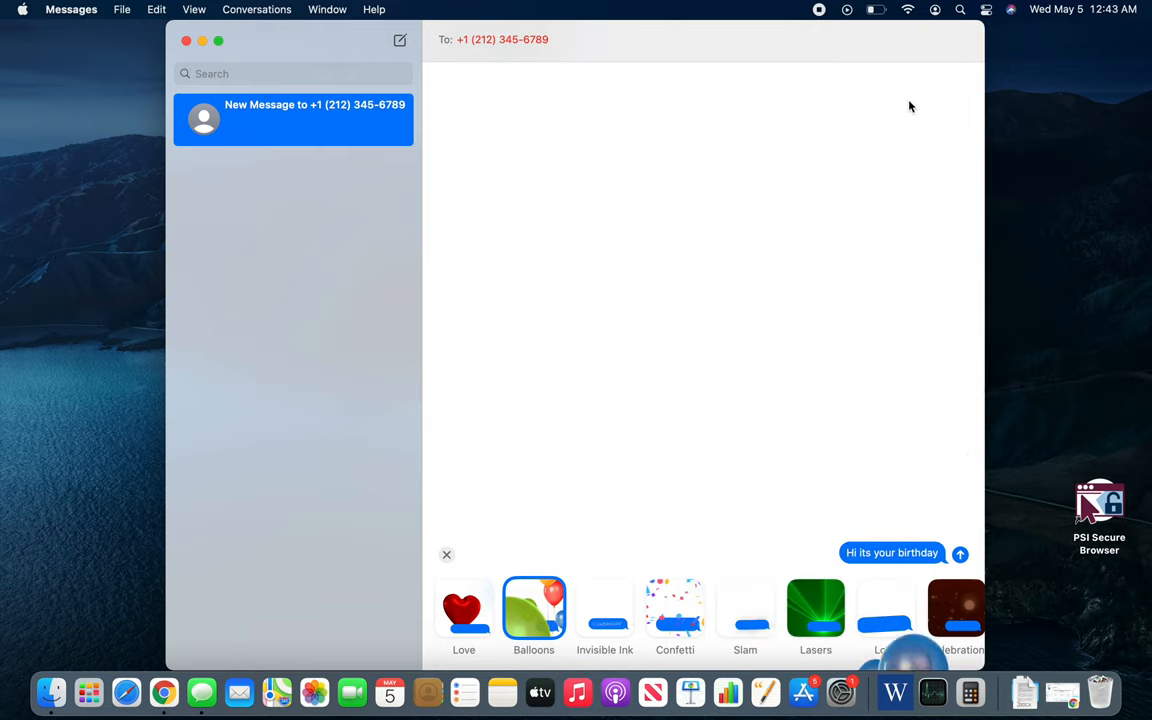
left_click(532, 608)
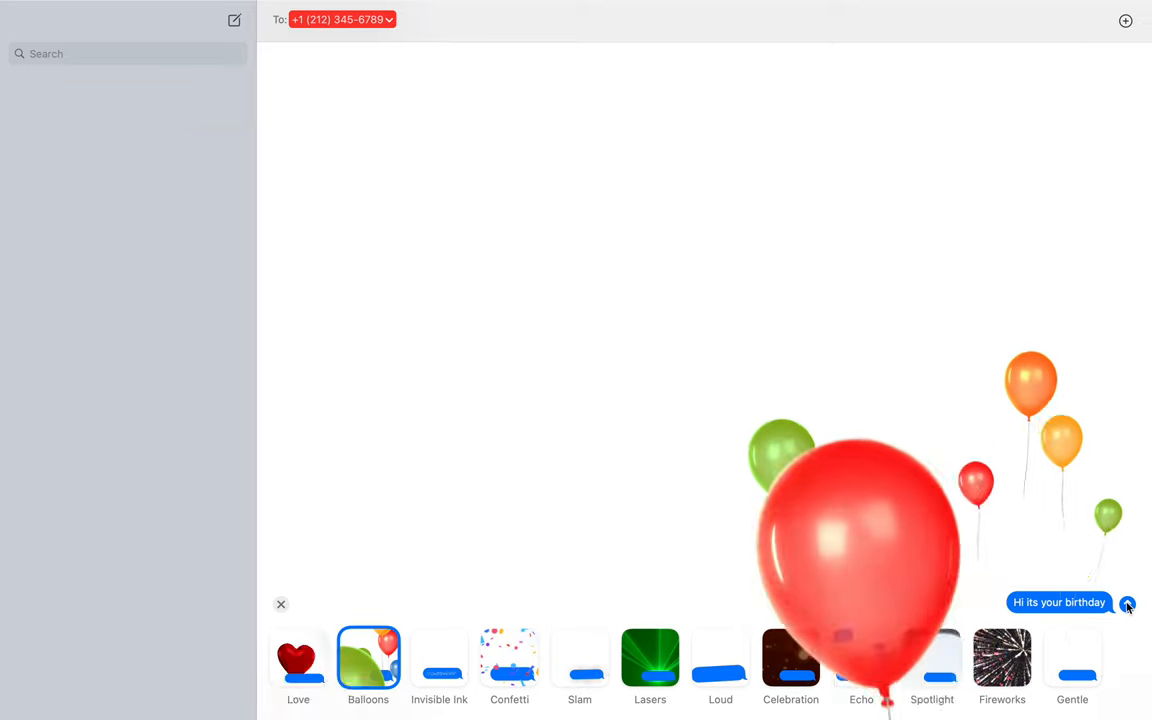
left_click(1128, 602)
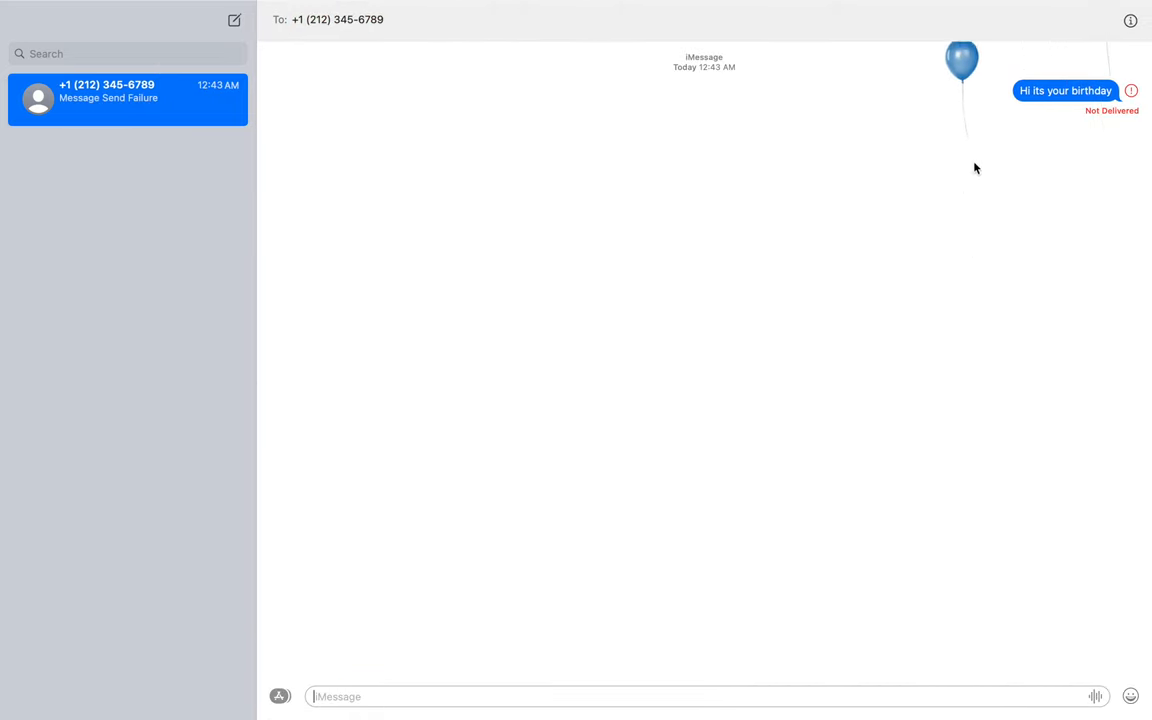
double_click(1056, 90)
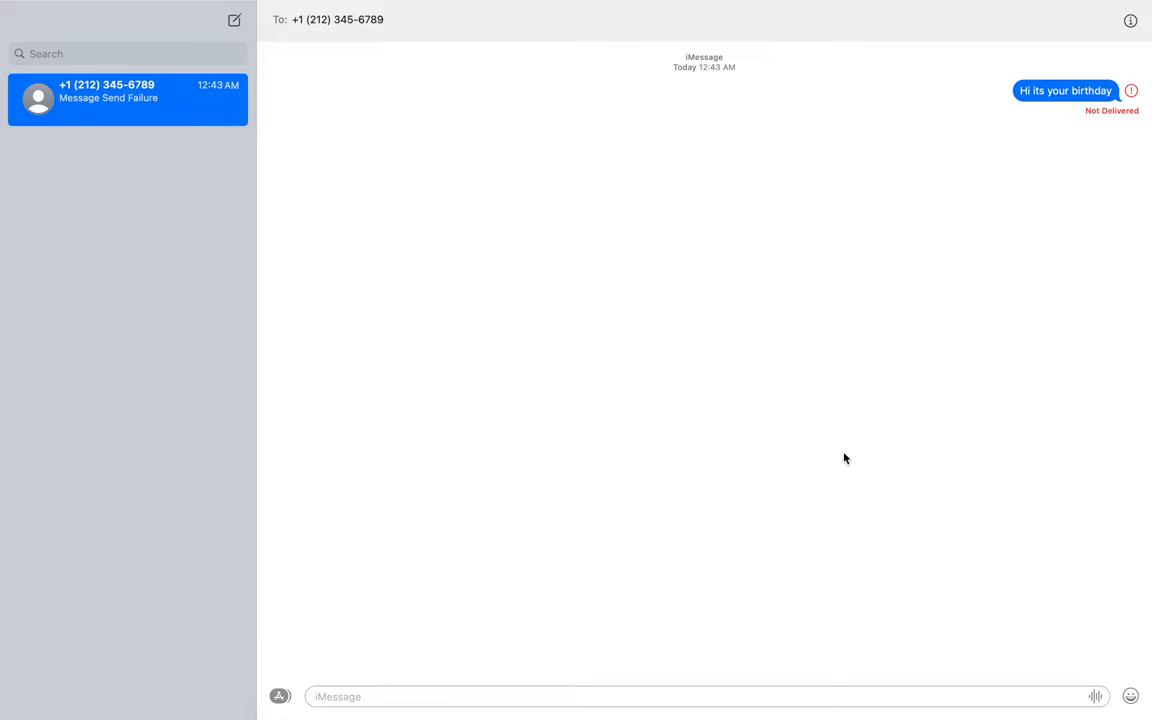
mouse_move(792, 308)
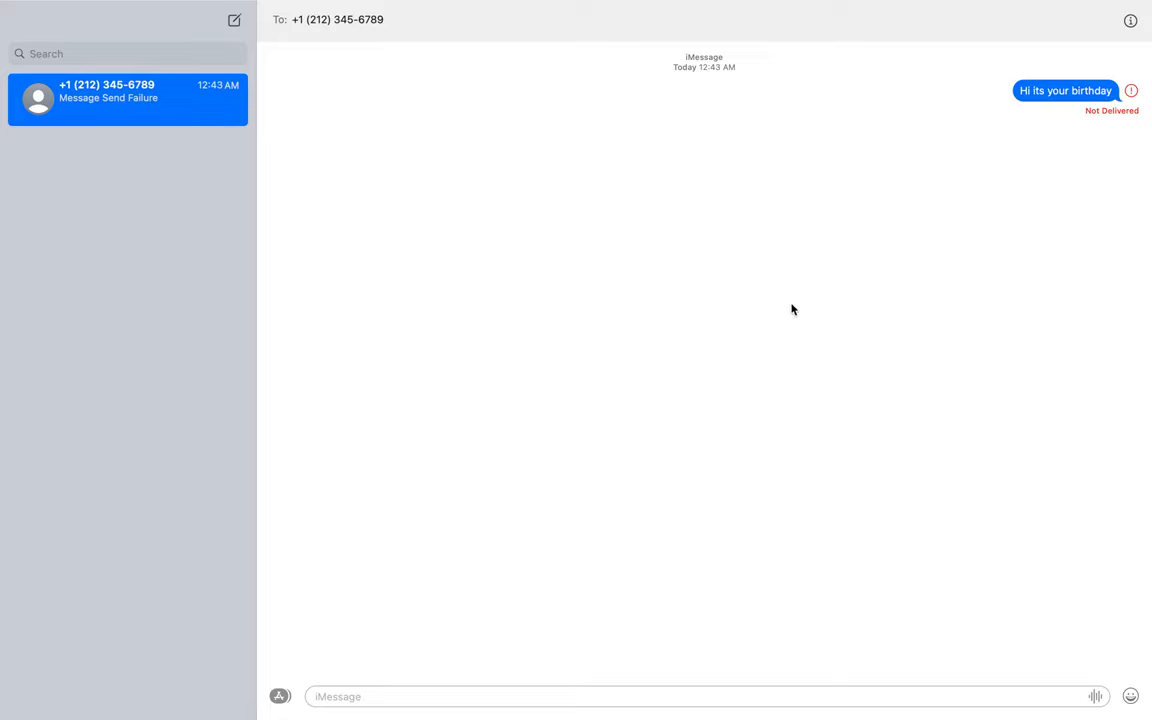
mouse_move(220, 24)
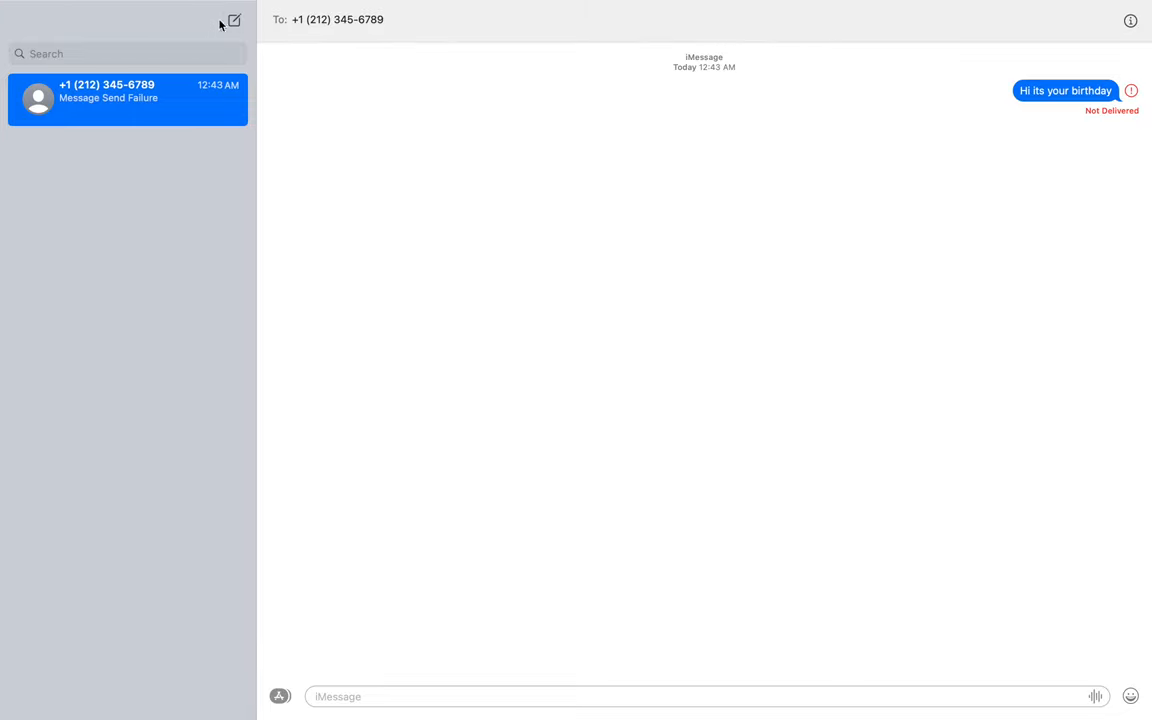
Step: Start a new blank message draft above the failed birthday conversation
left_click(234, 20)
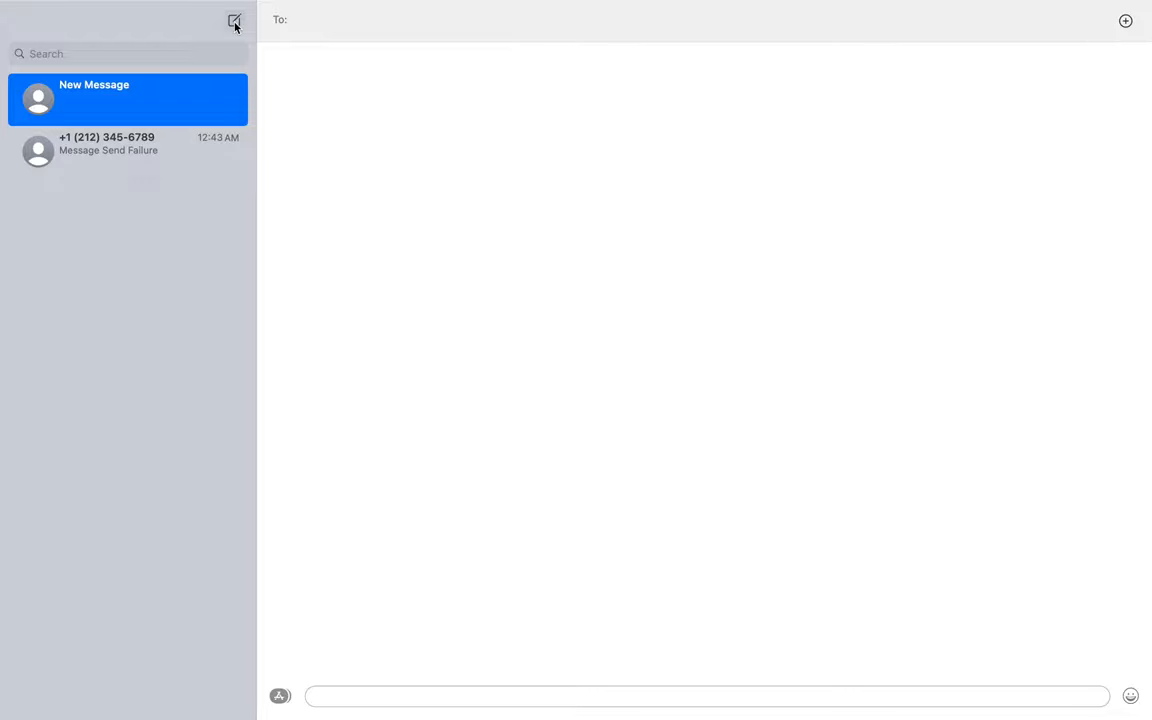
mouse_move(240, 24)
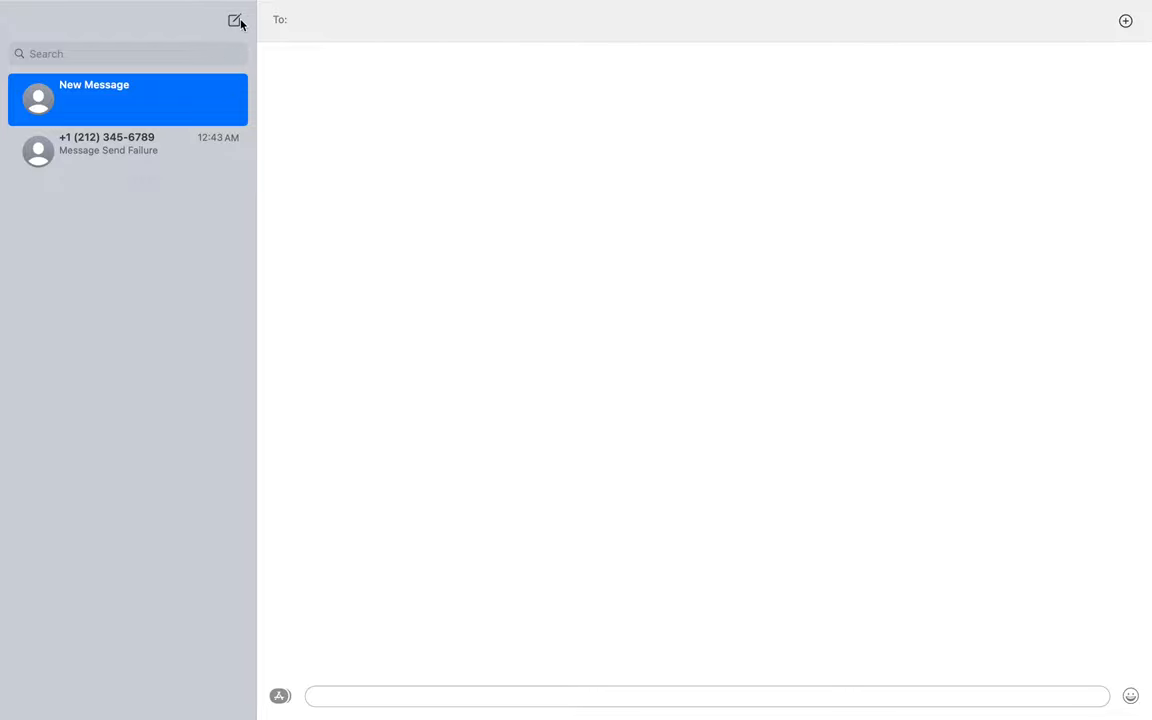
mouse_move(272, 184)
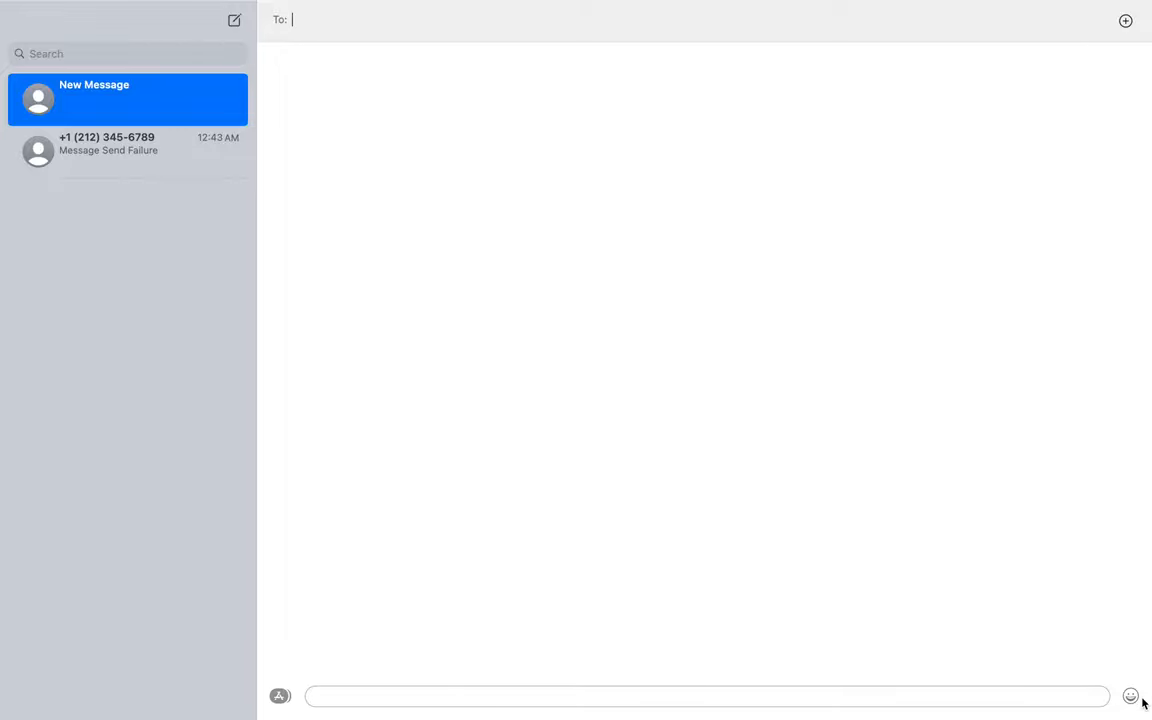
left_click(1130, 696)
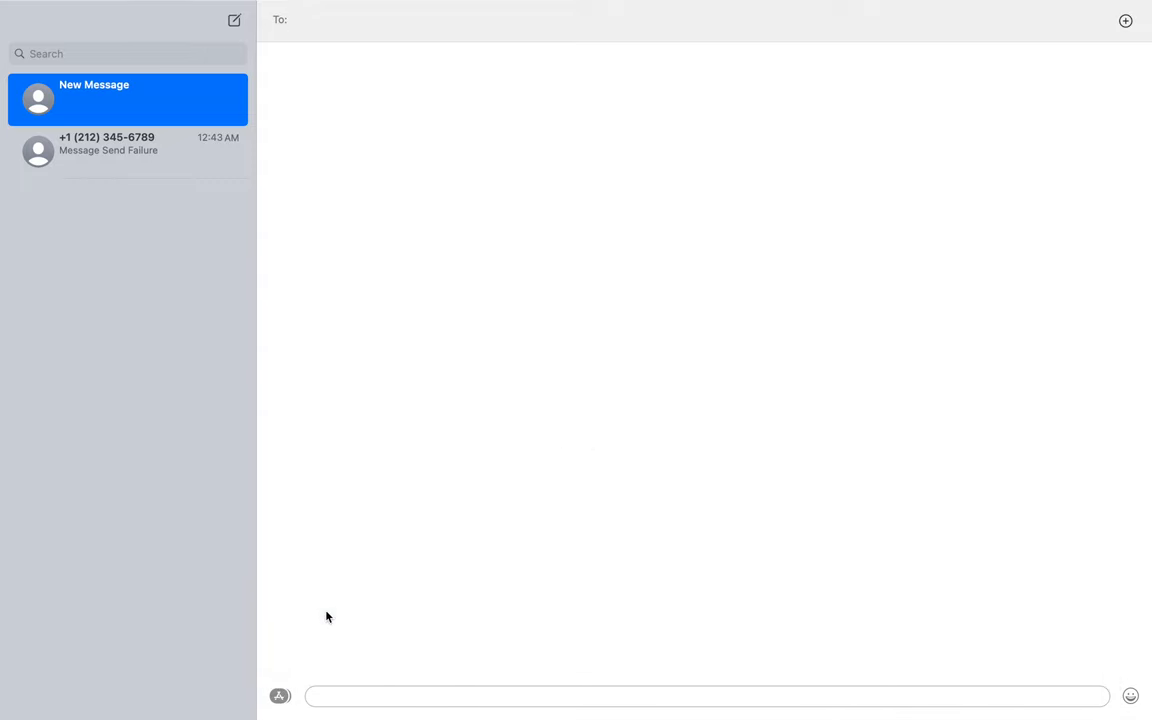
Step: Show and dismiss the photo picker, then close the Messages window
left_click(280, 696)
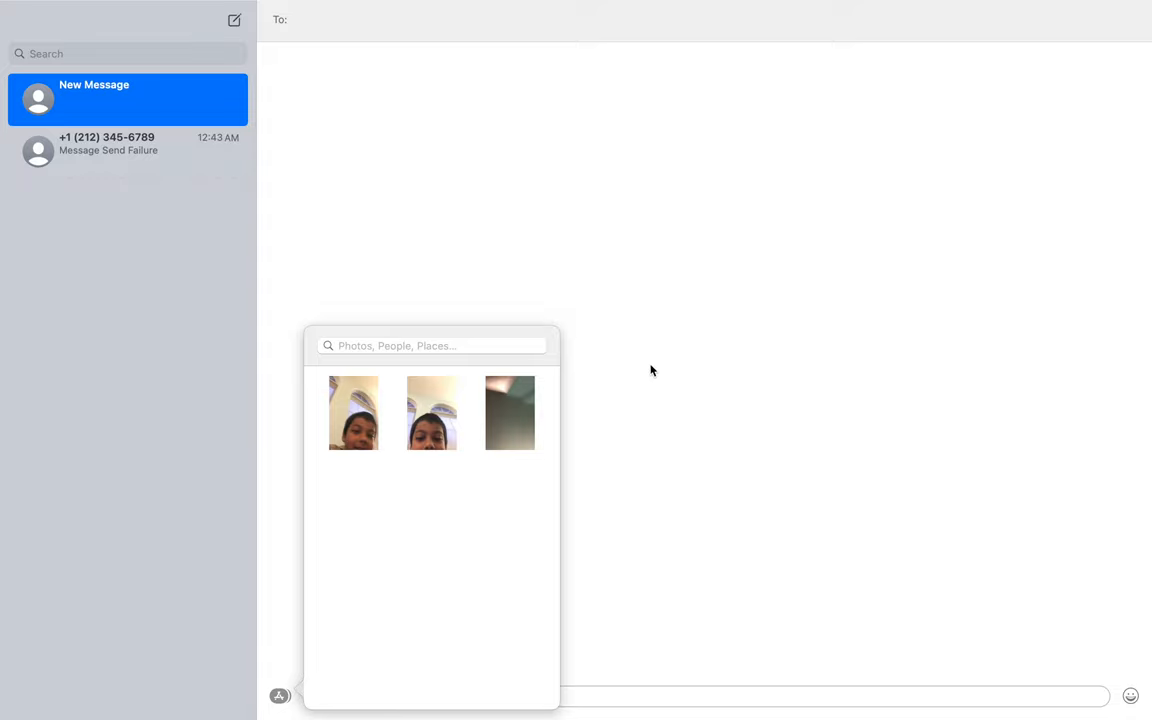
mouse_move(372, 428)
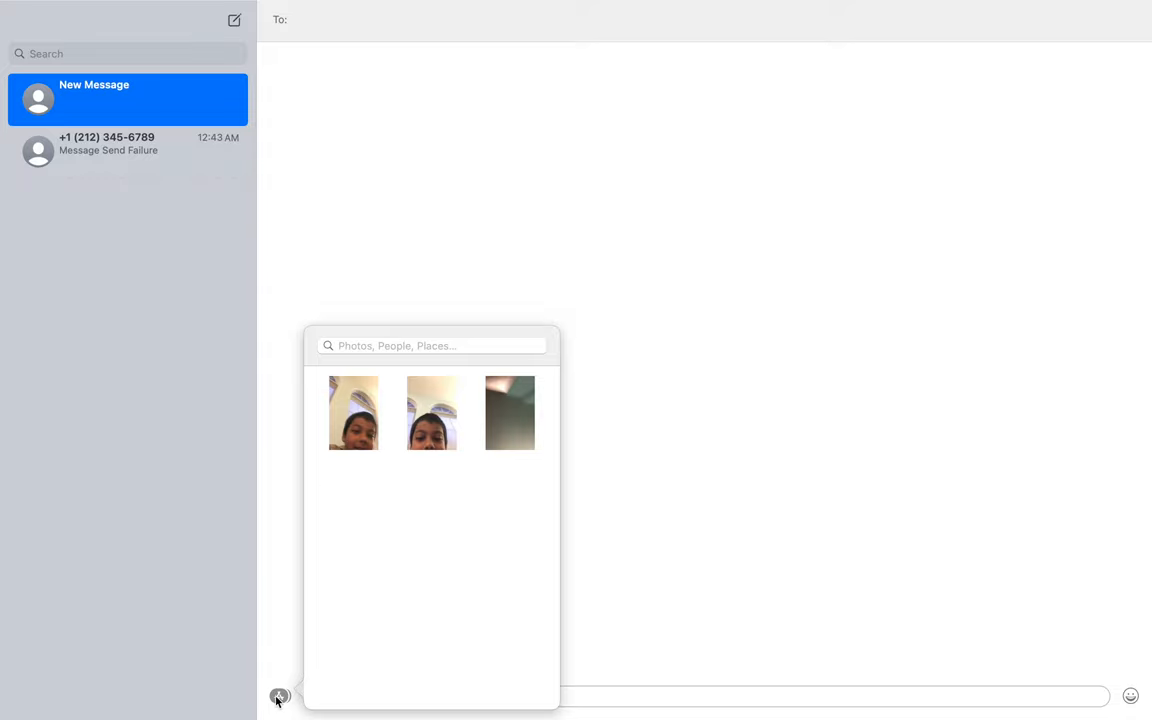
mouse_move(778, 412)
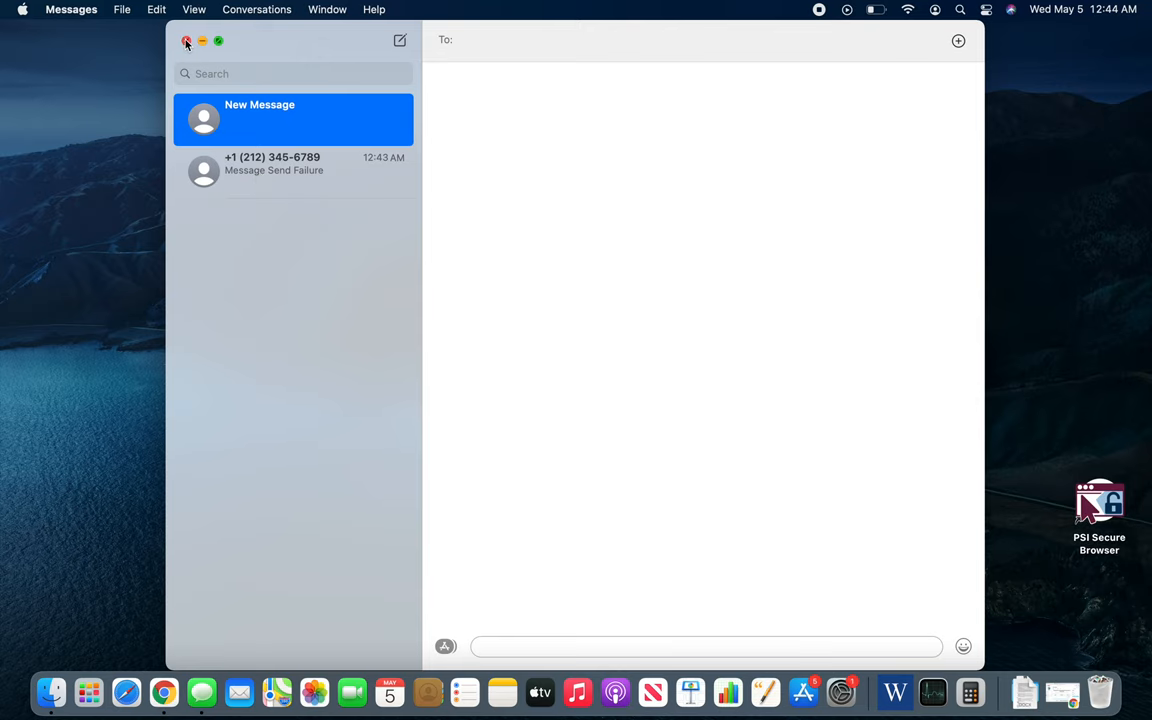
left_click(186, 40)
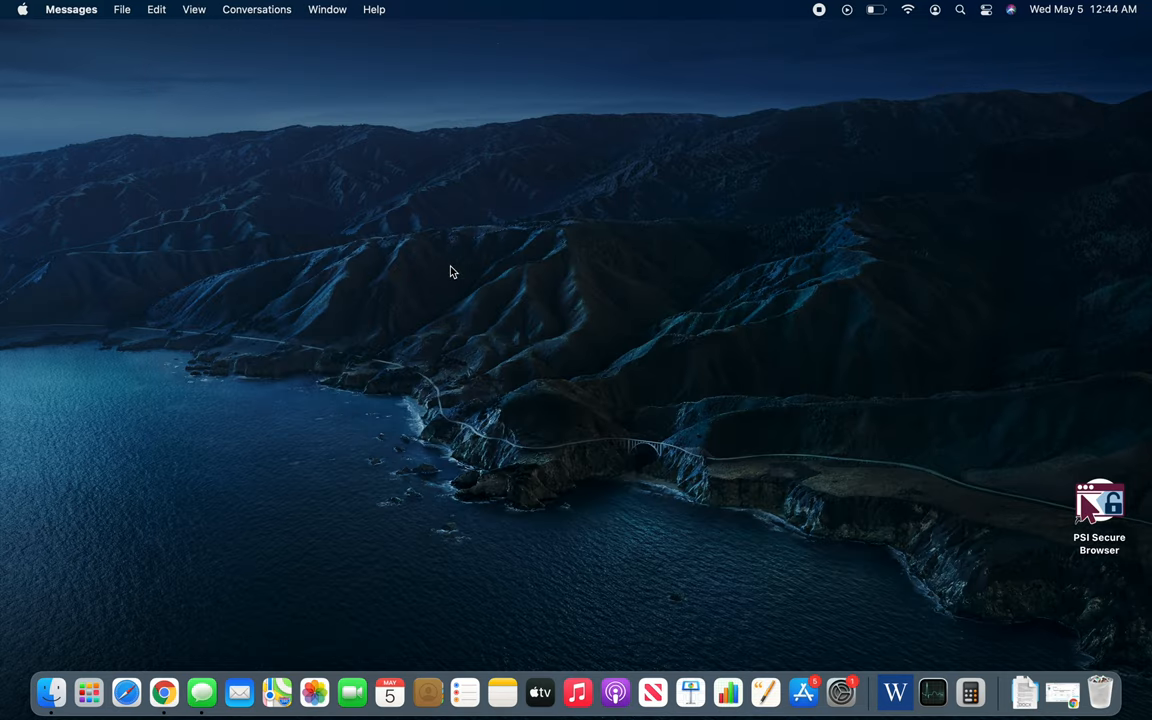